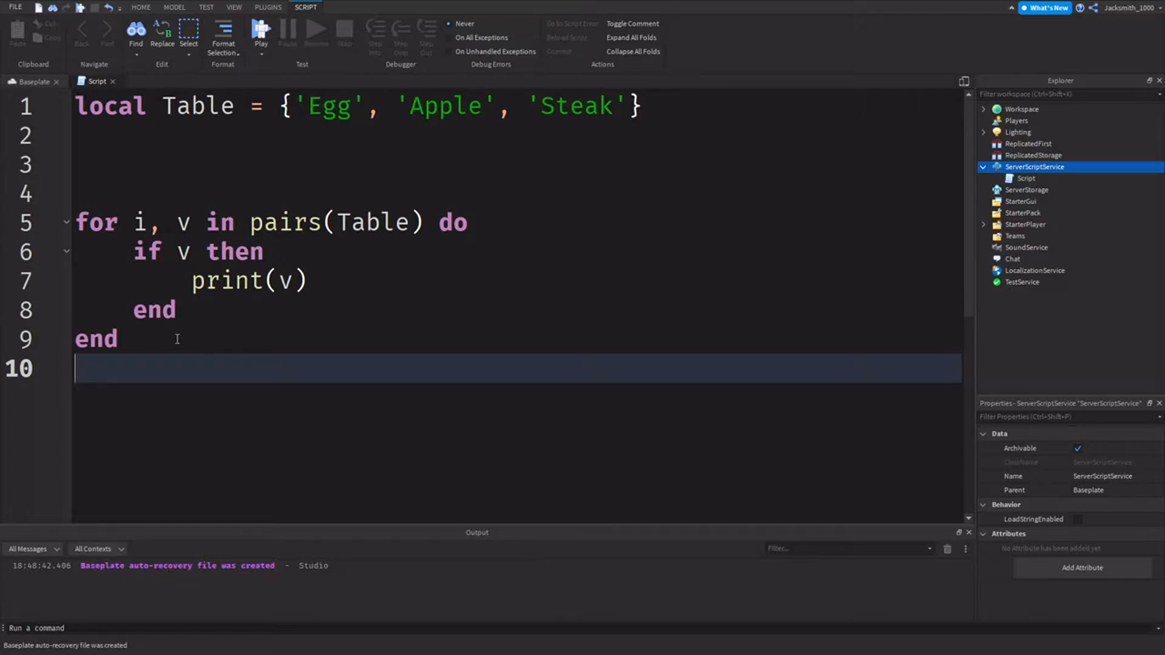
{"action": "mouse_move", "coordinate": [167, 381]}
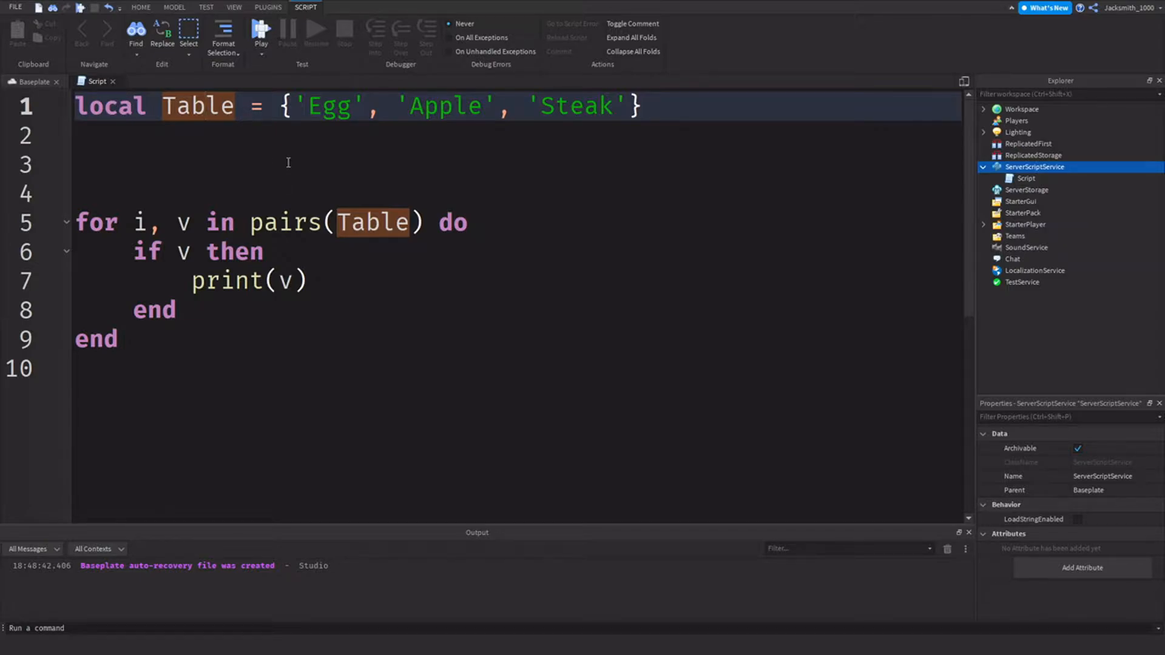
- Inspect the Egg, Apple, Steak table, the if v then line and the blank lines
{"action": "left_click", "coordinate": [190, 164]}
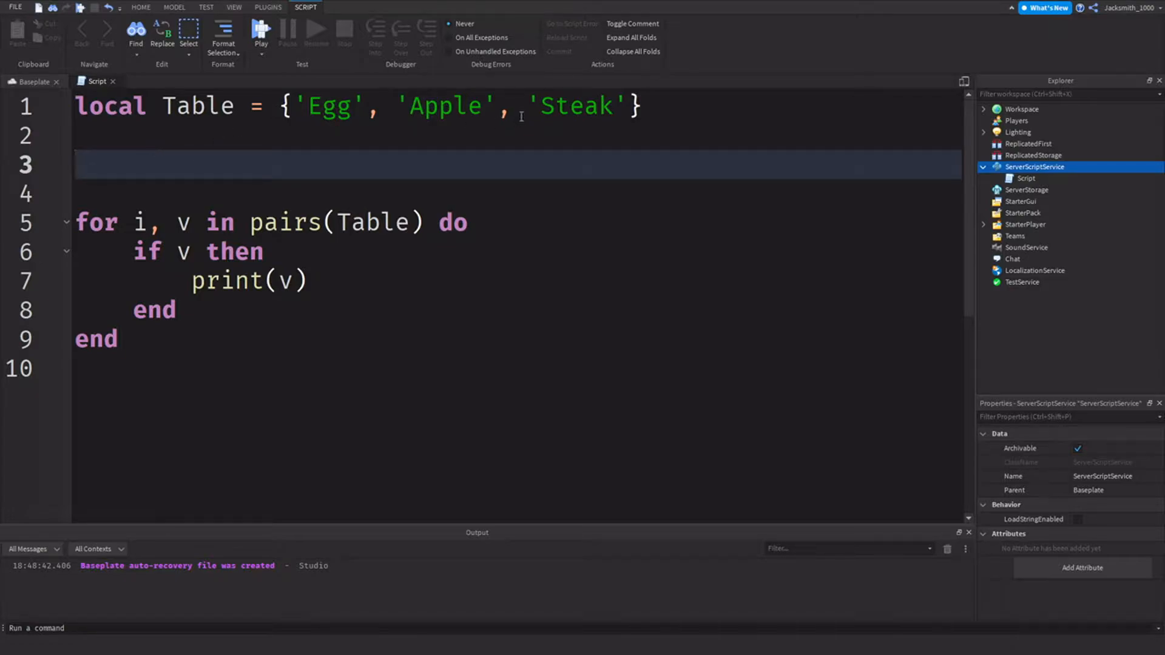
{"action": "left_click", "coordinate": [641, 106]}
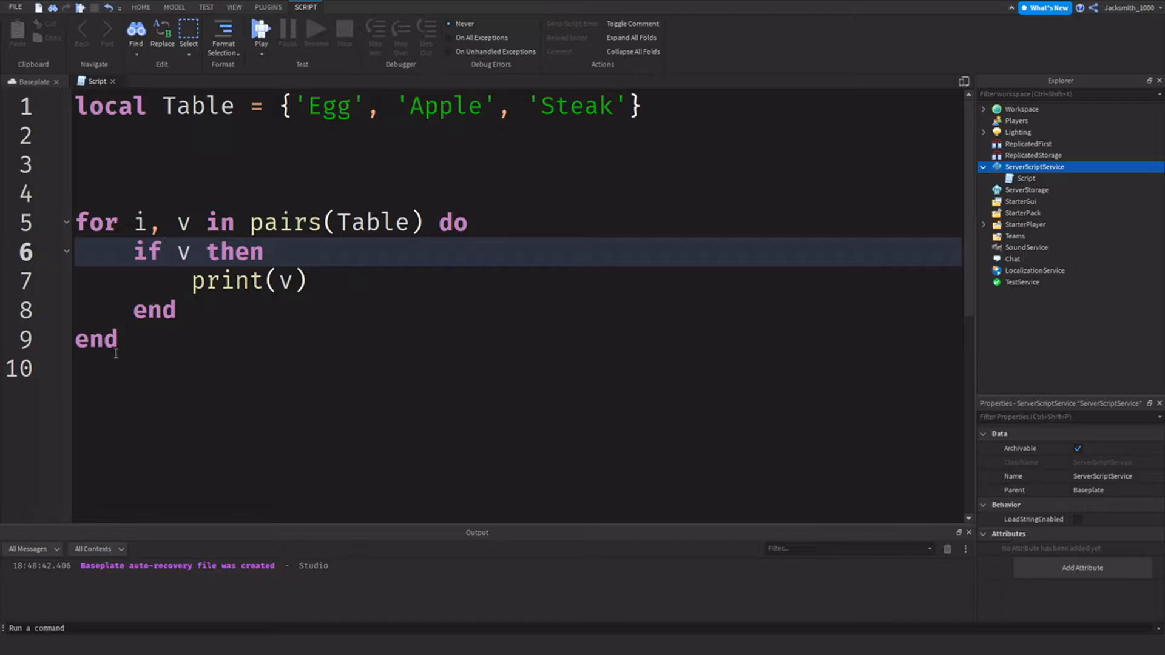
{"action": "left_click", "coordinate": [156, 367]}
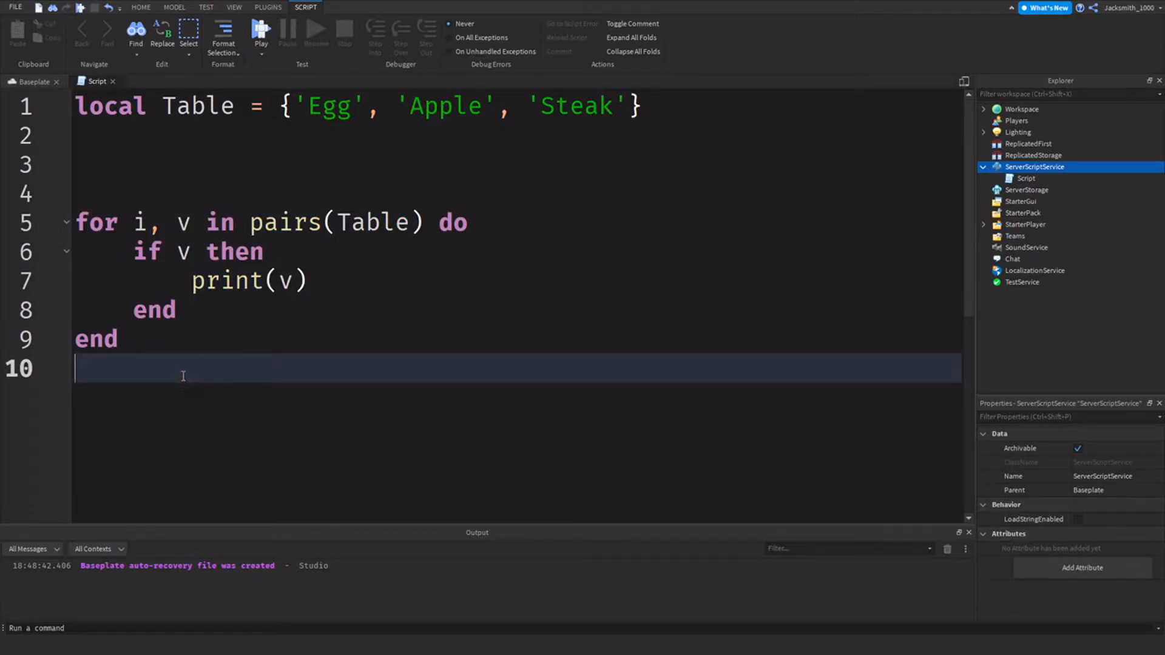
{"action": "mouse_move", "coordinate": [175, 346]}
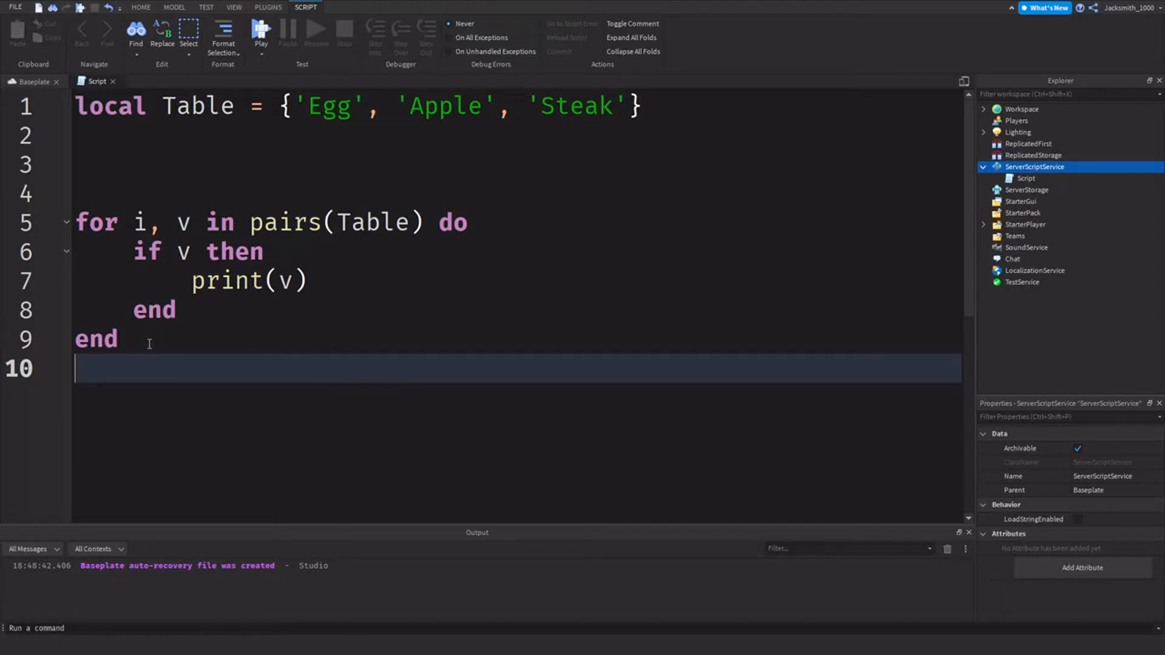
{"action": "mouse_move", "coordinate": [215, 432]}
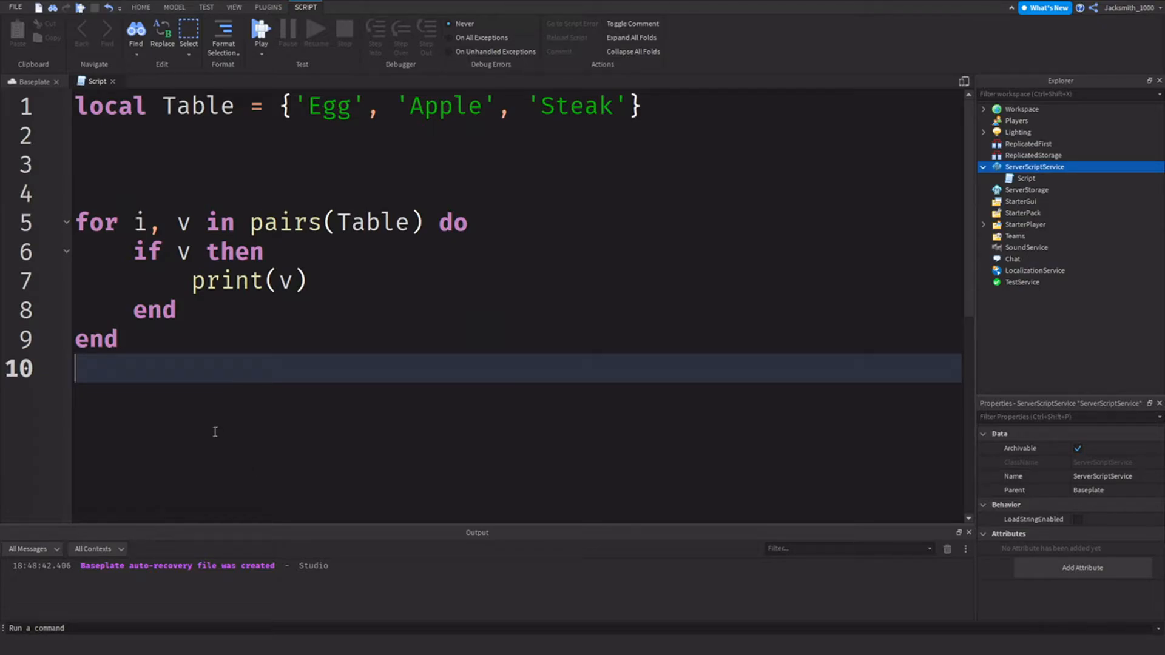
{"action": "mouse_move", "coordinate": [242, 324]}
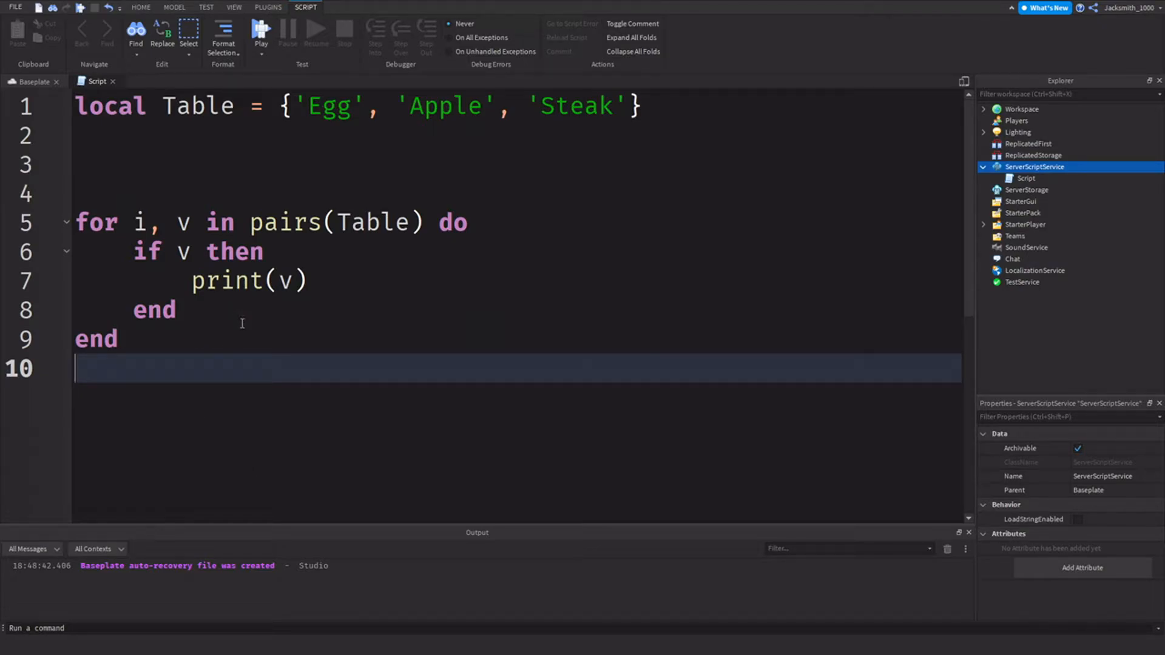
{"action": "mouse_move", "coordinate": [264, 387]}
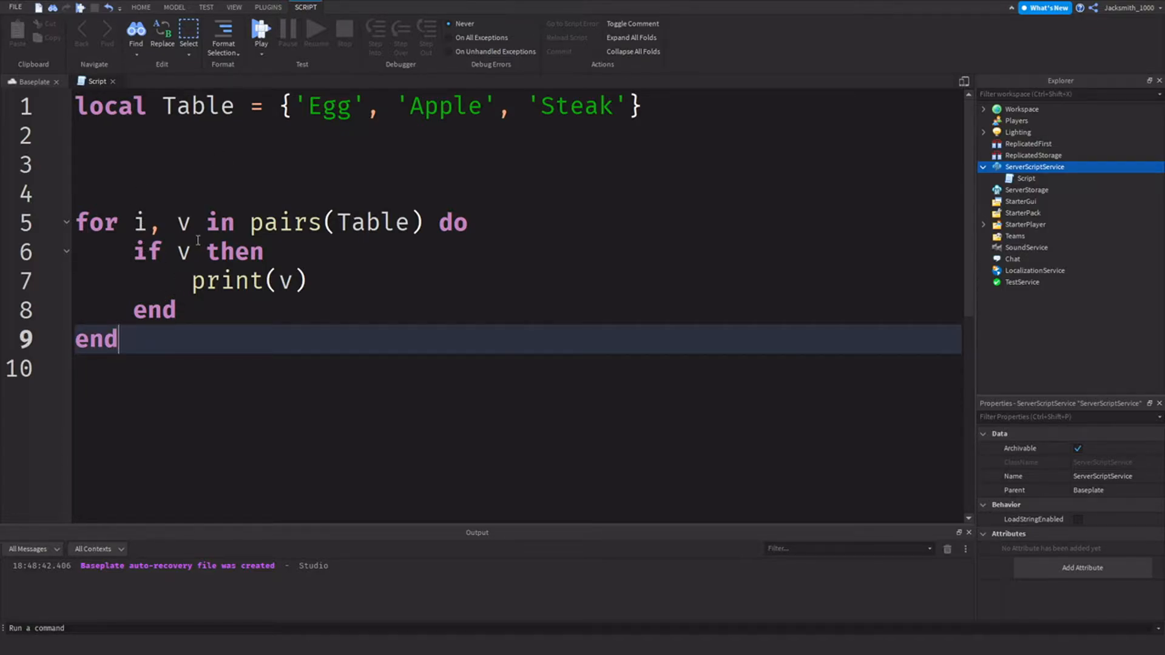
{"action": "key", "text": "ctrl+a"}
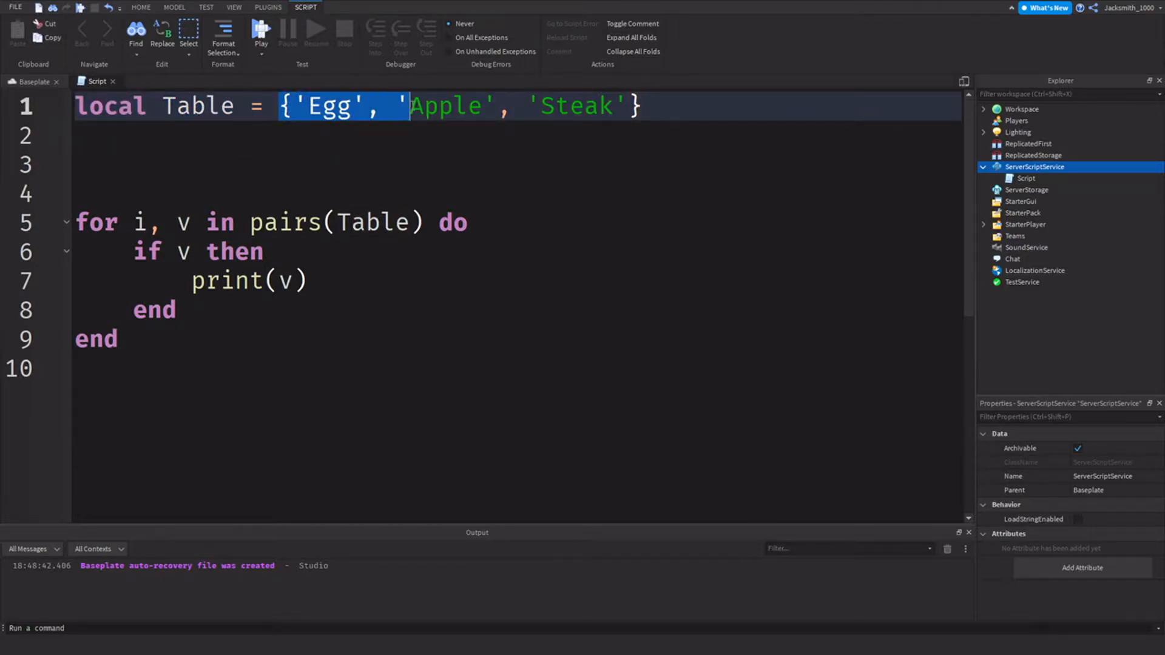
{"action": "left_click", "coordinate": [628, 106]}
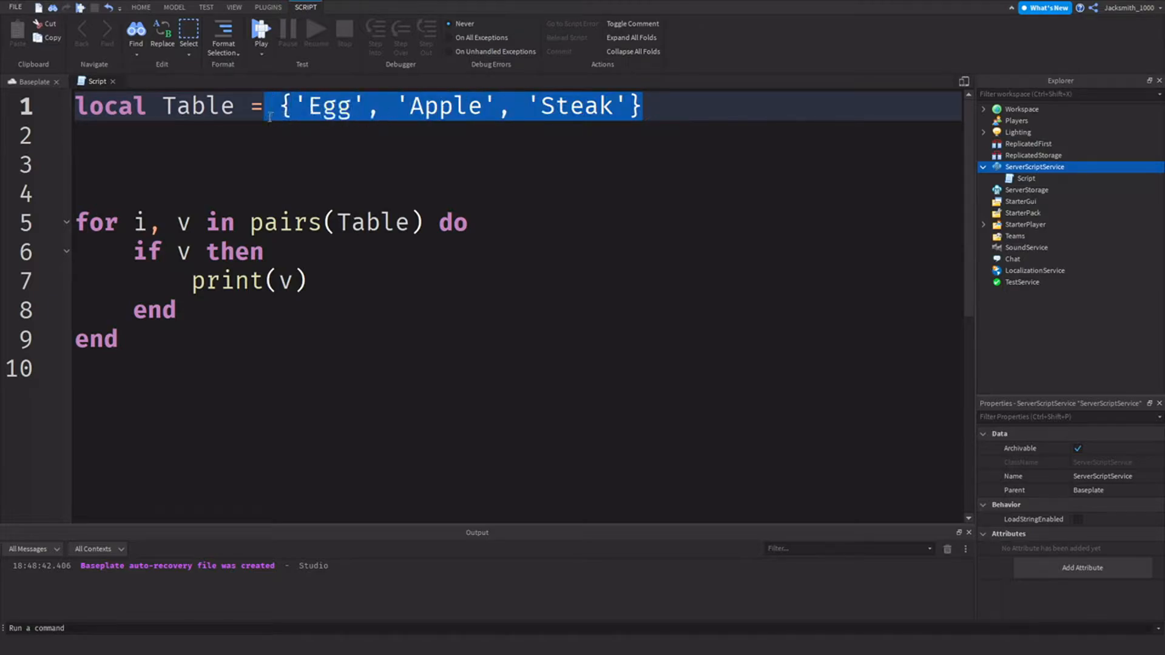
{"action": "left_click", "coordinate": [628, 105]}
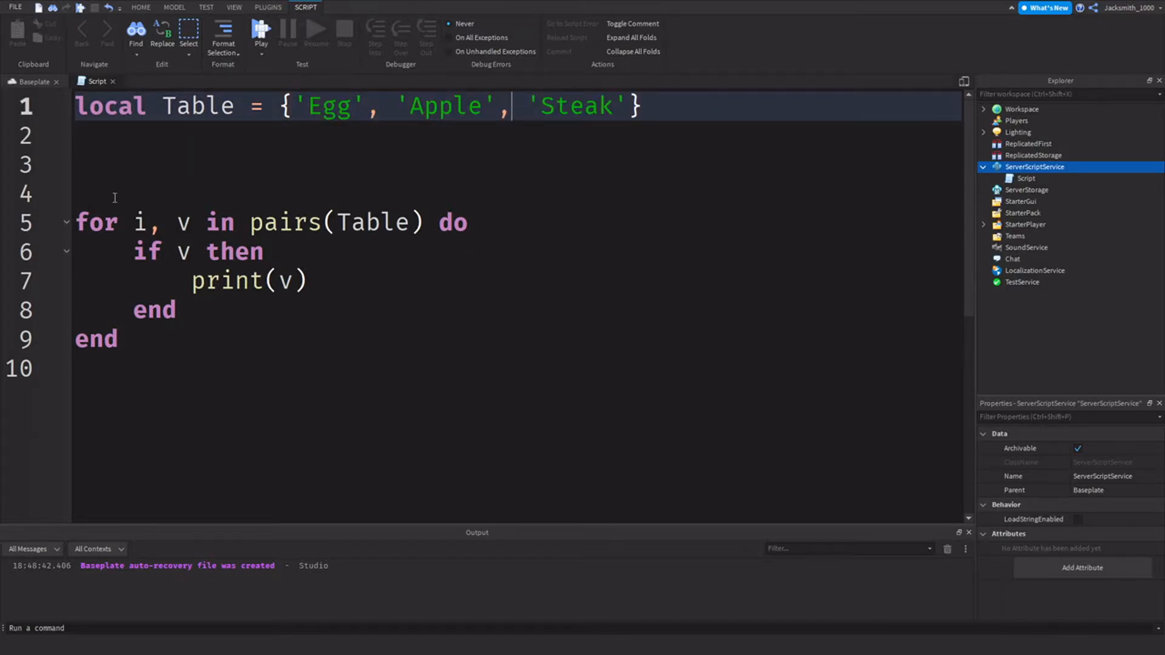
{"action": "left_click", "coordinate": [115, 195]}
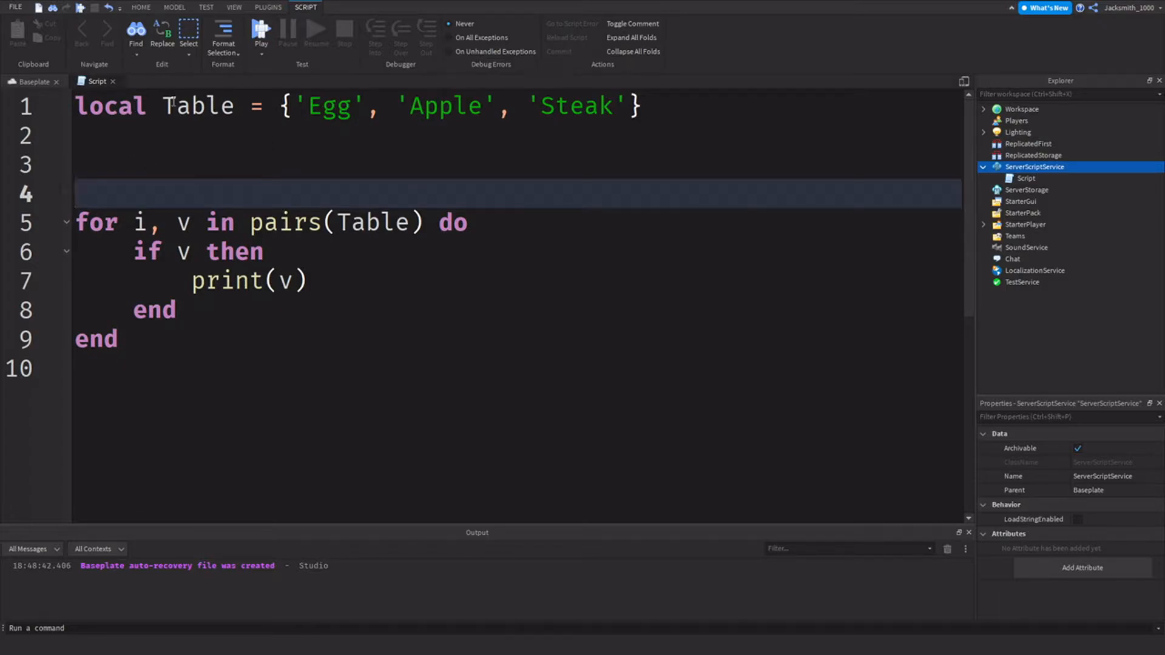
{"action": "double_click", "coordinate": [197, 105]}
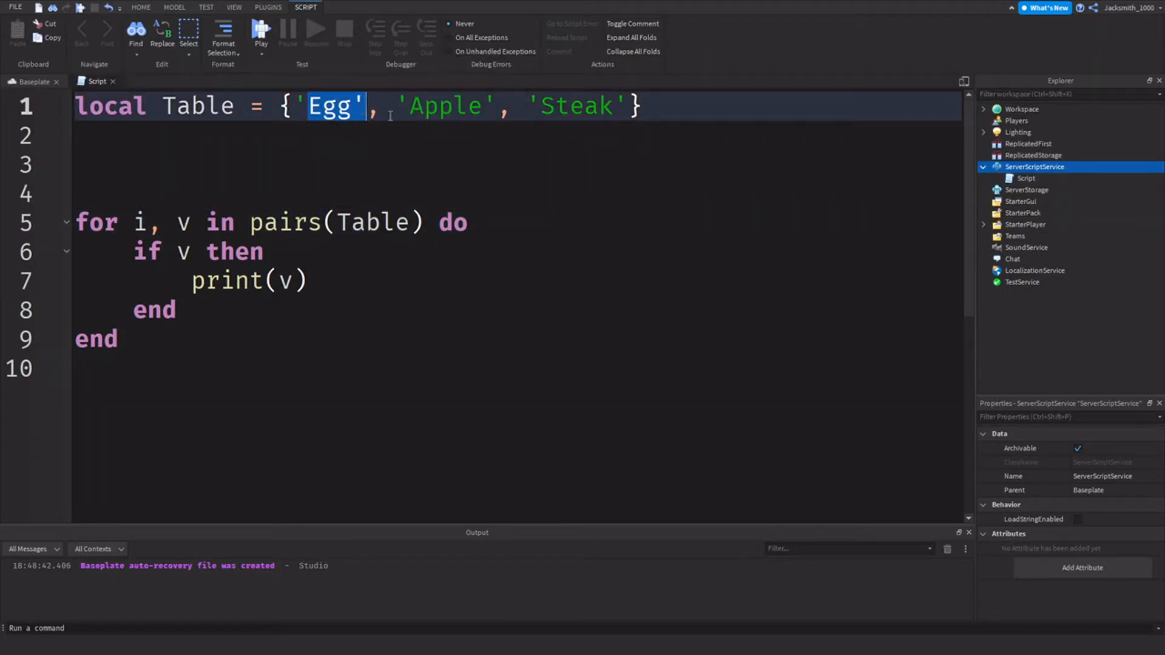
{"action": "double_click", "coordinate": [575, 106]}
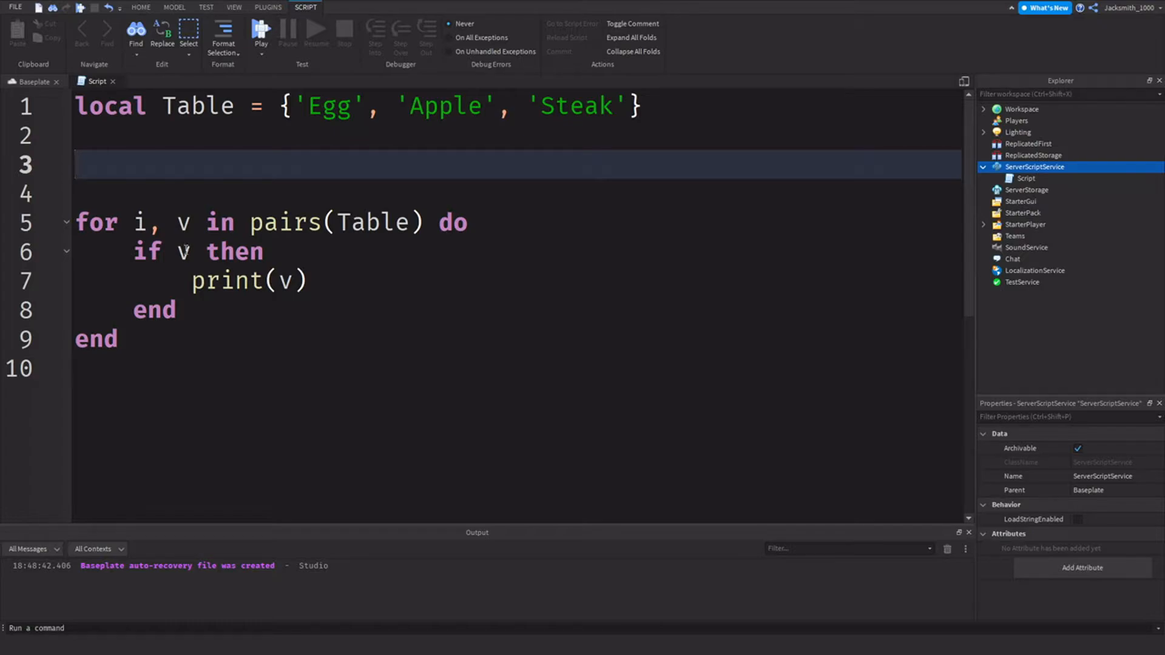
{"action": "mouse_move", "coordinate": [268, 288]}
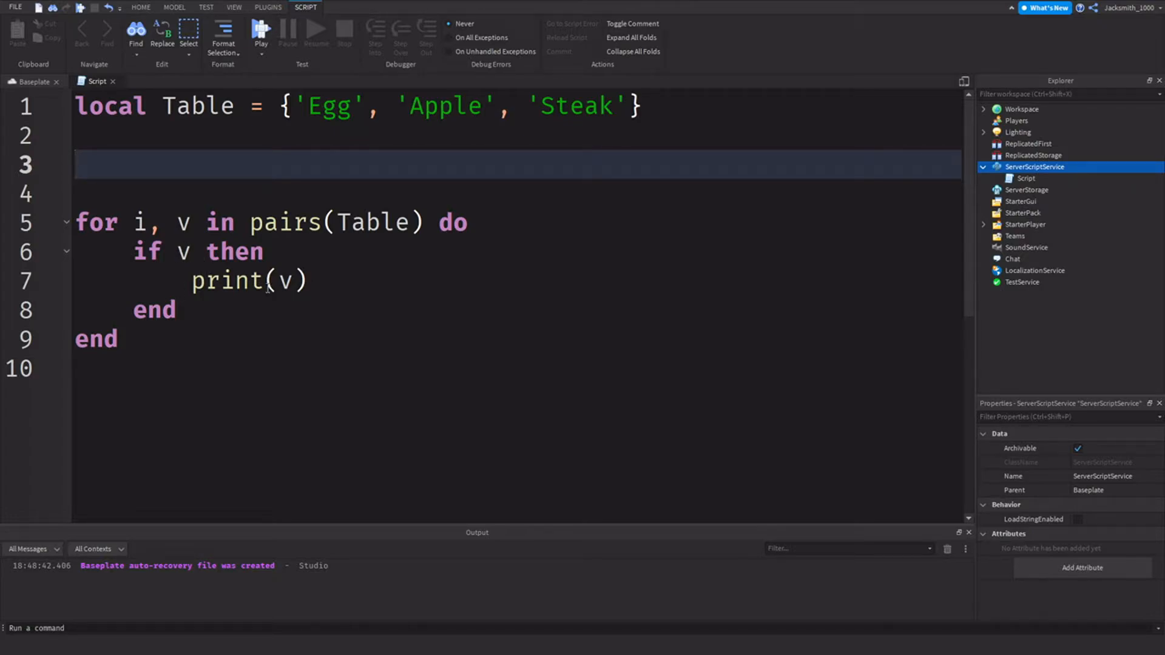
- Briefly replace 'Egg' with false, then restore it and remove a blank line above the loop
{"action": "left_click", "coordinate": [276, 348]}
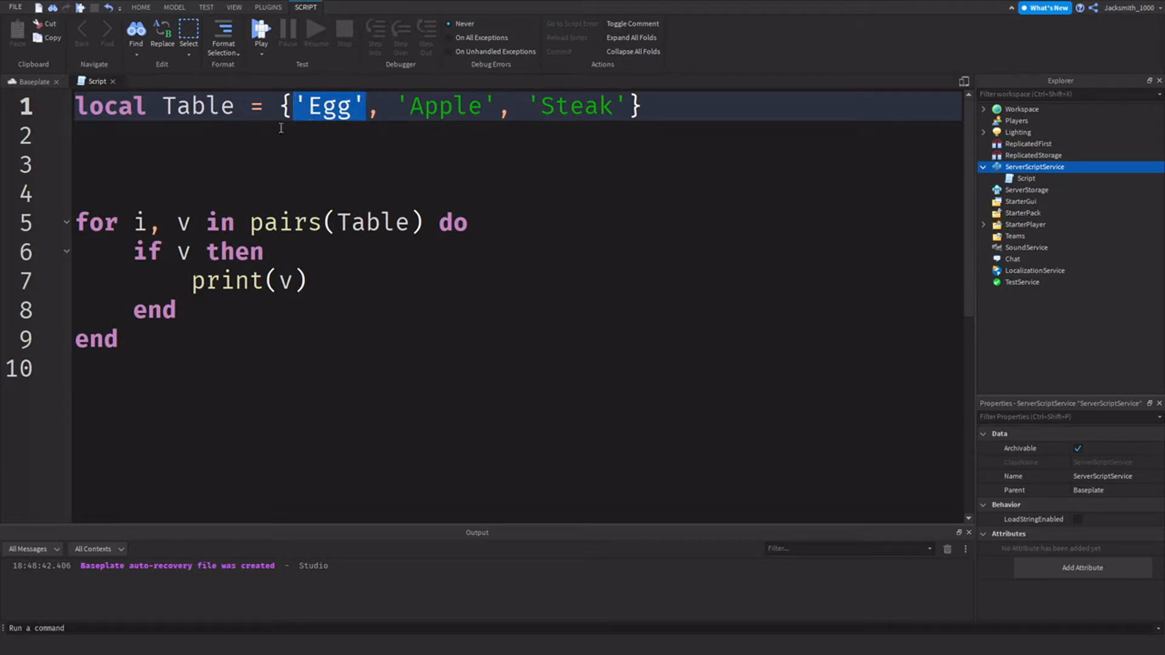
{"action": "type", "text": "fA"}
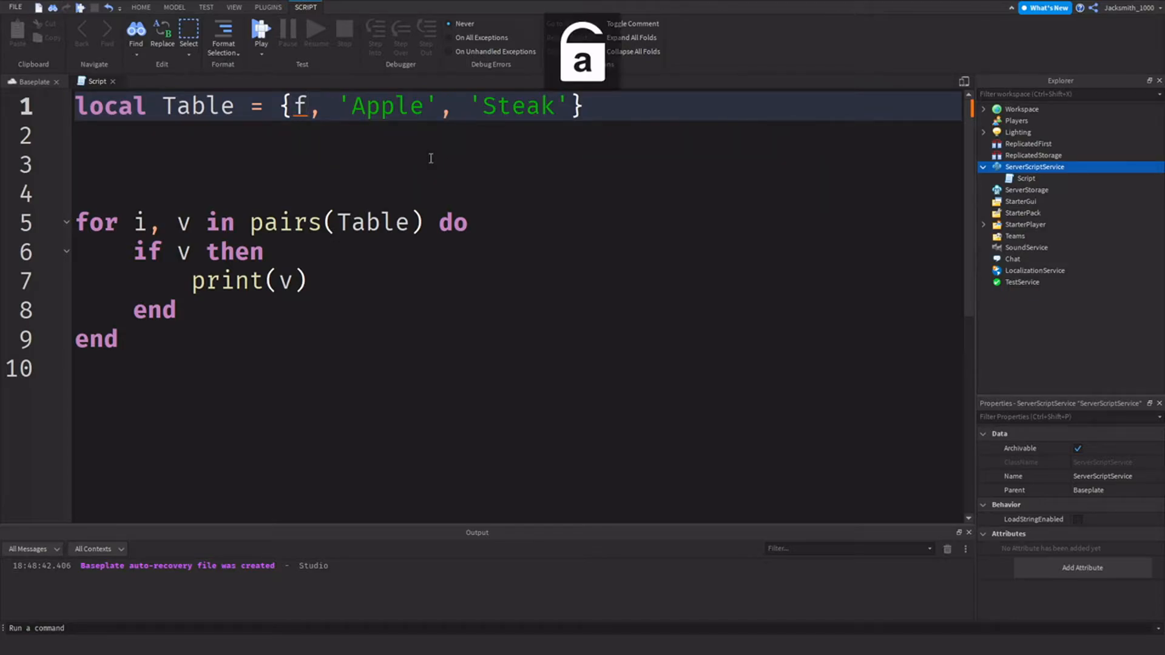
{"action": "type", "text": "alse"}
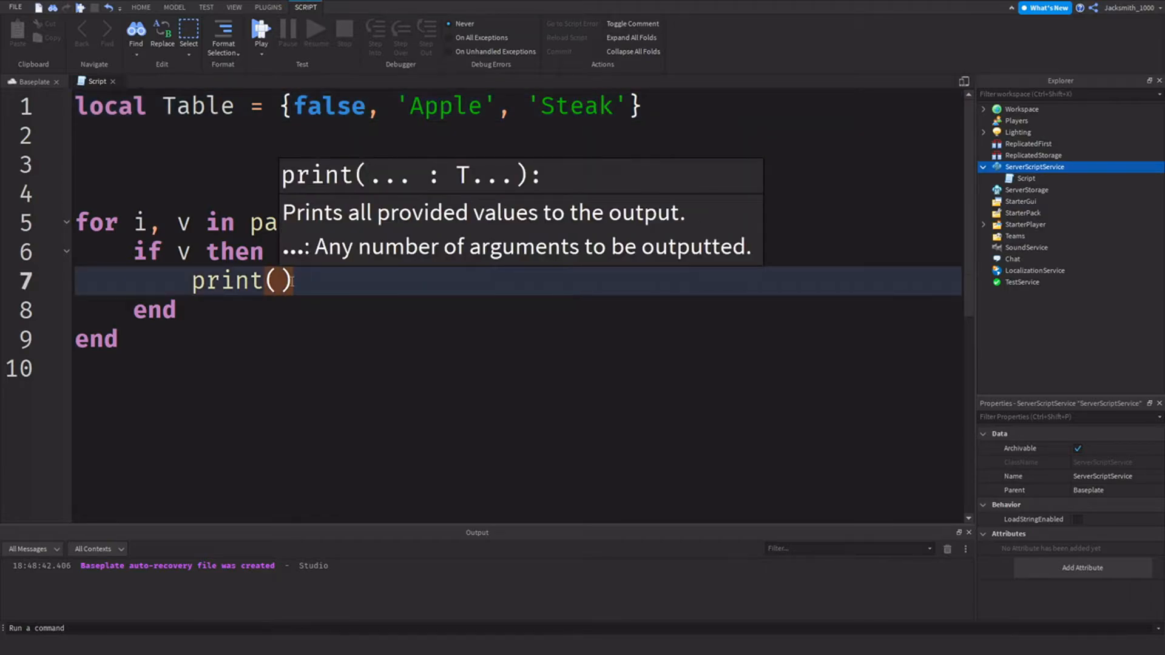
{"action": "type", "text": "to"}
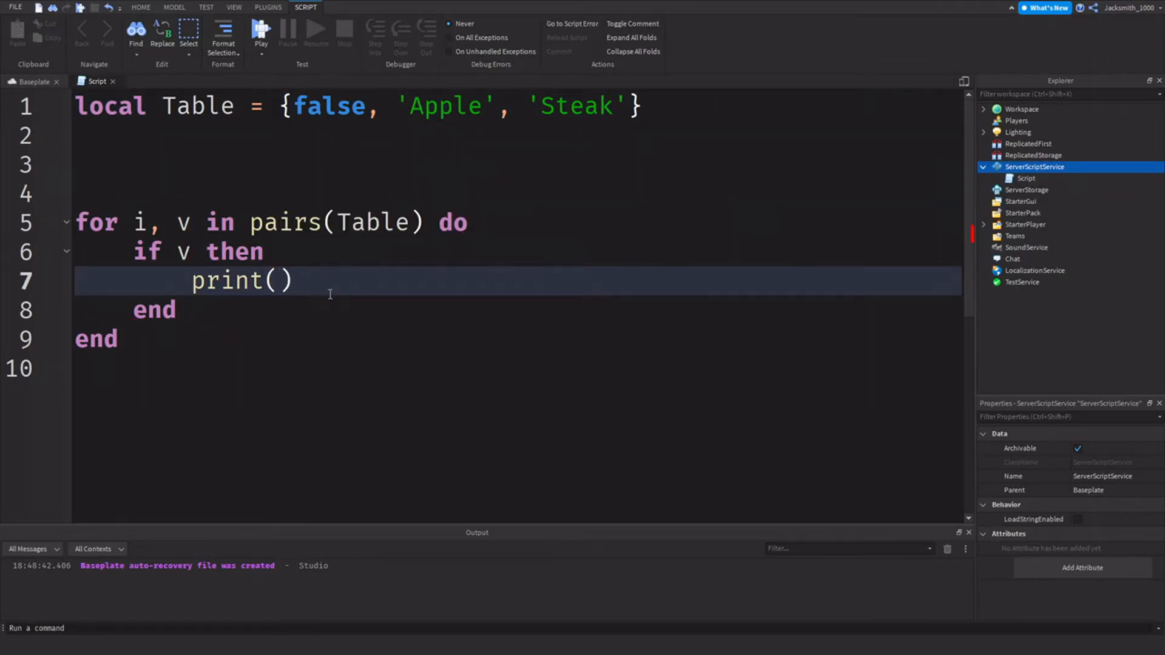
{"action": "left_click", "coordinate": [278, 281]}
{"action": "type", "text": "v"}
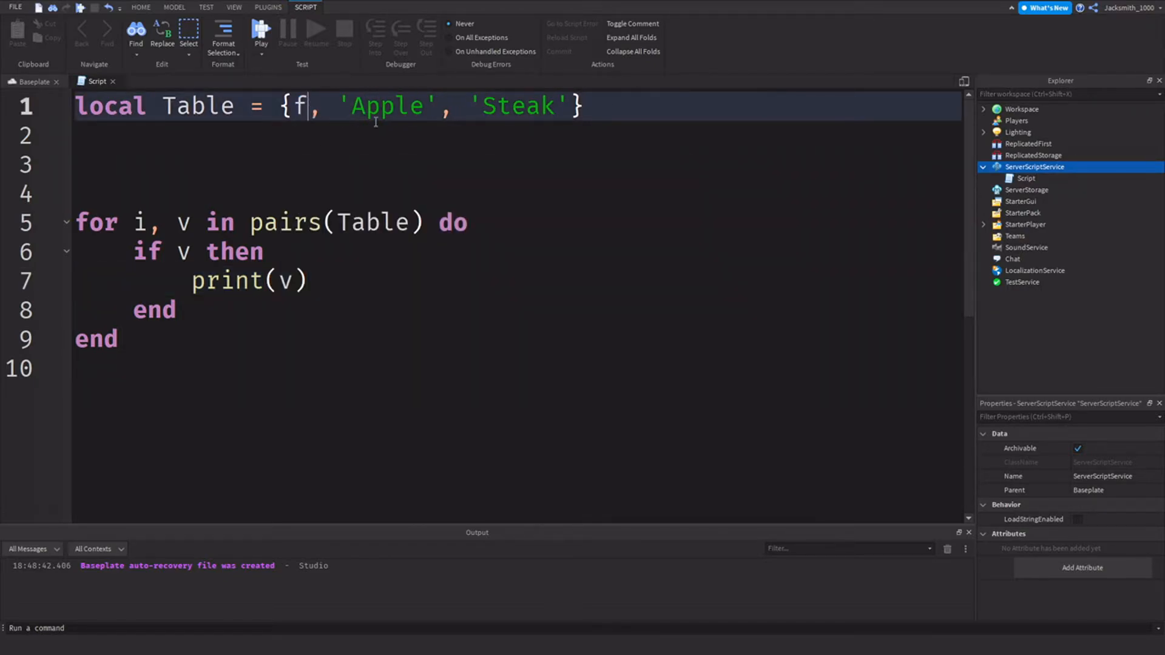
{"action": "key", "text": "Backspace"}
{"action": "type", "text": "'Egg'"}
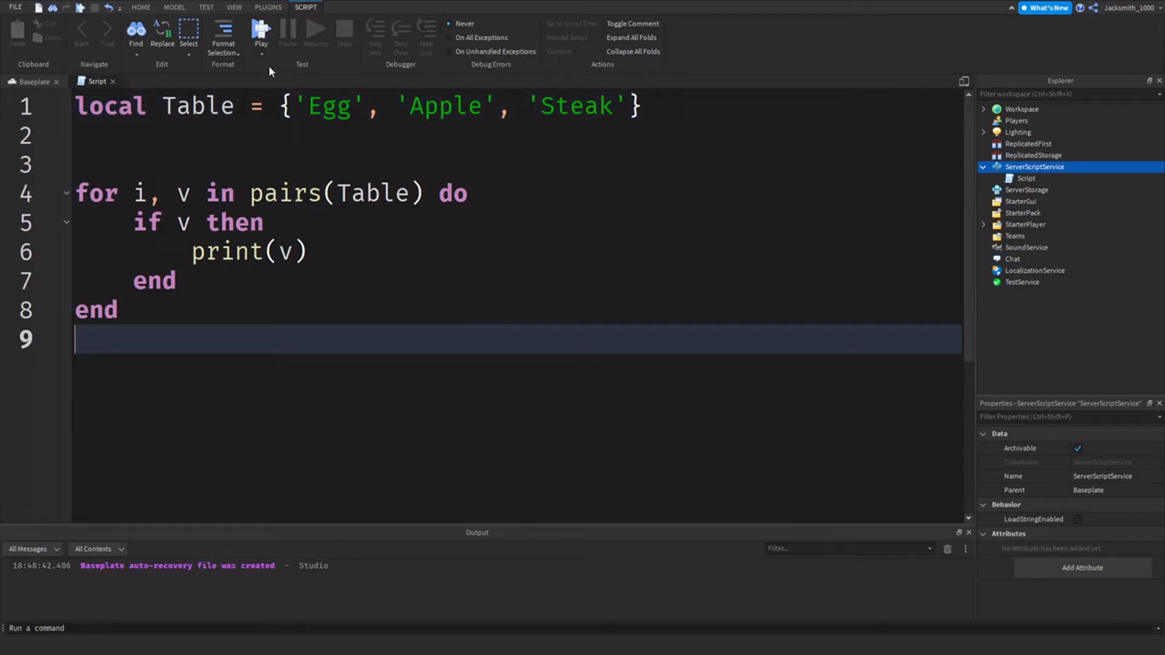
- Run the script without a player and confirm Output prints Egg, Apple and Steak
{"action": "left_click", "coordinate": [261, 33]}
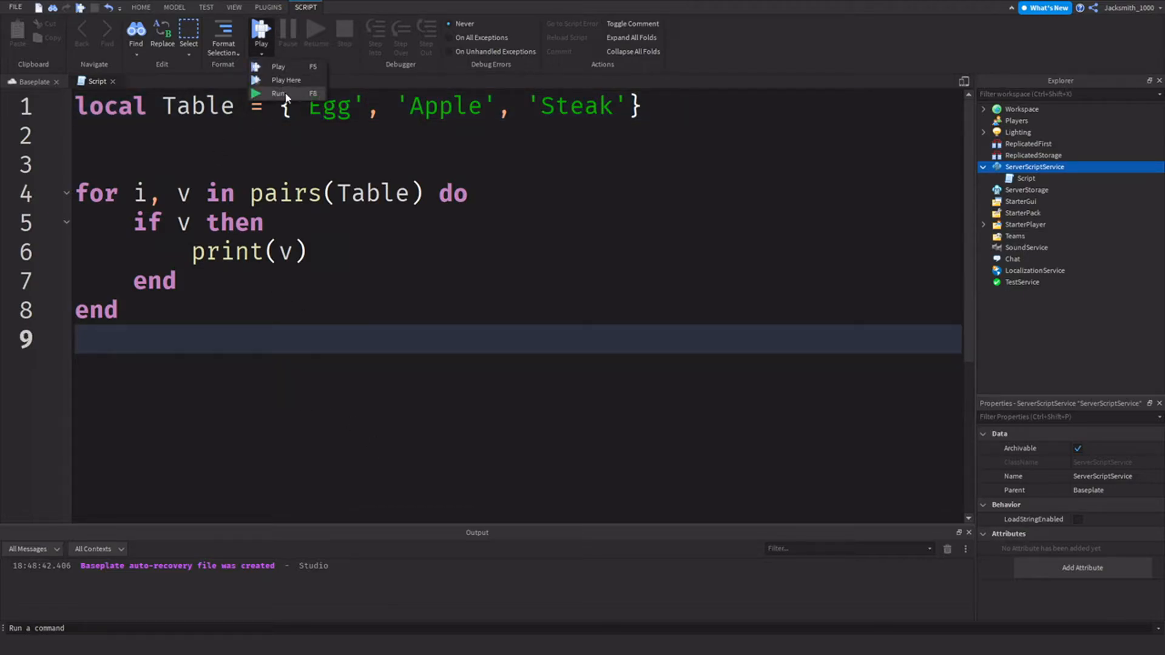
{"action": "left_click", "coordinate": [278, 93]}
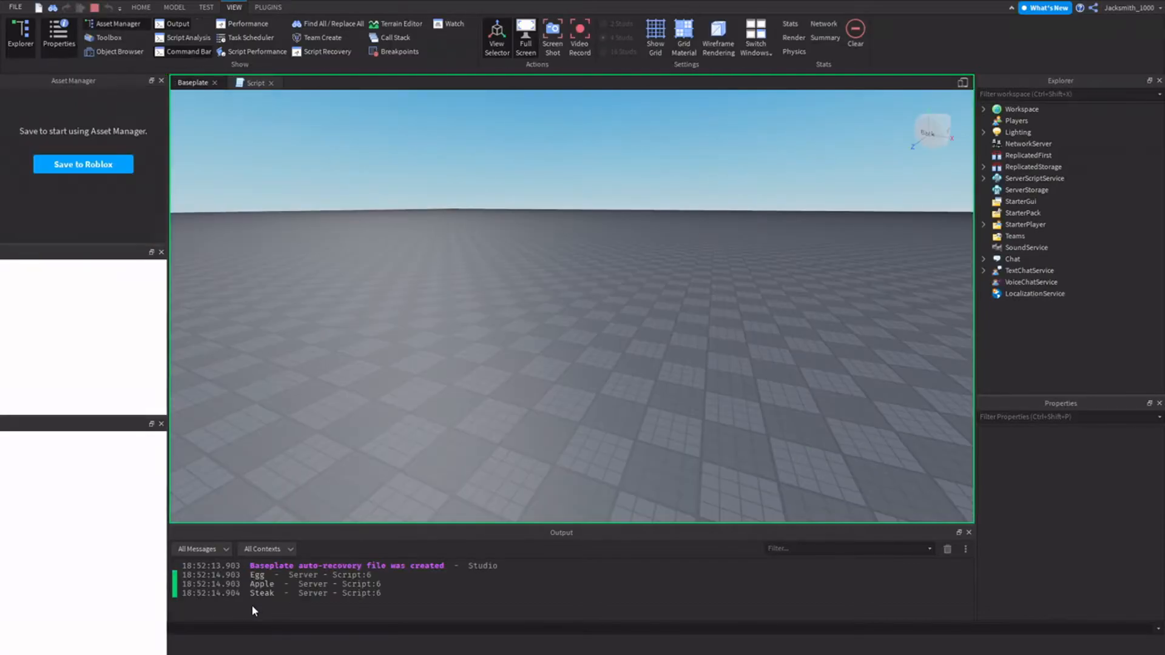
{"action": "left_click", "coordinate": [378, 23]}
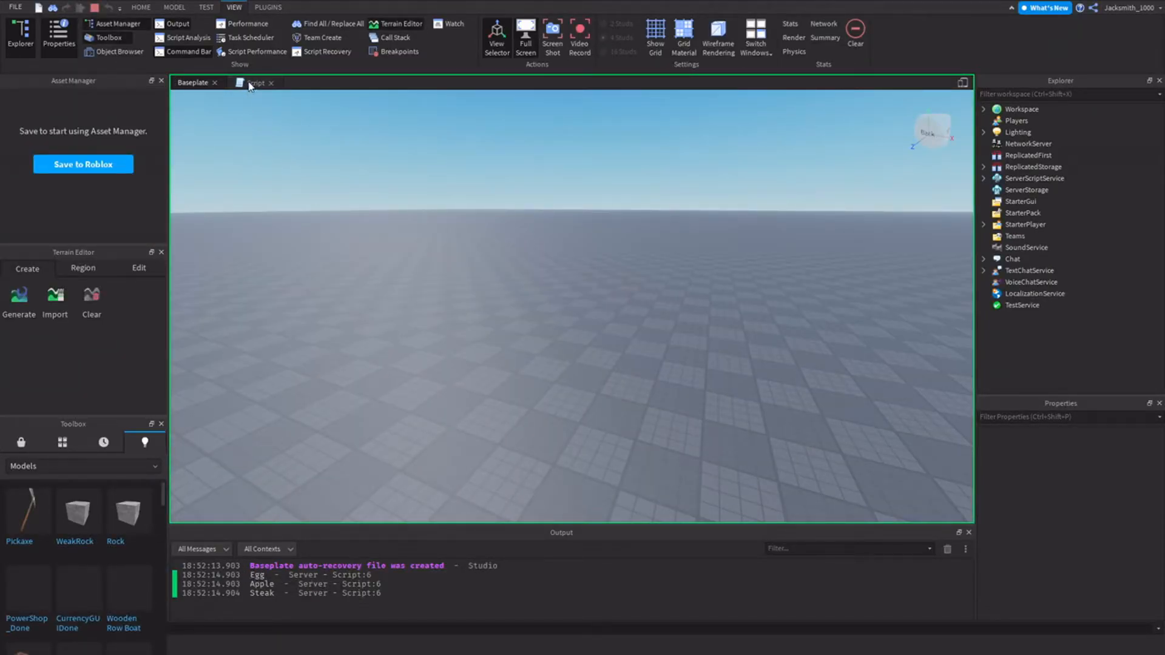
{"action": "left_click", "coordinate": [256, 83]}
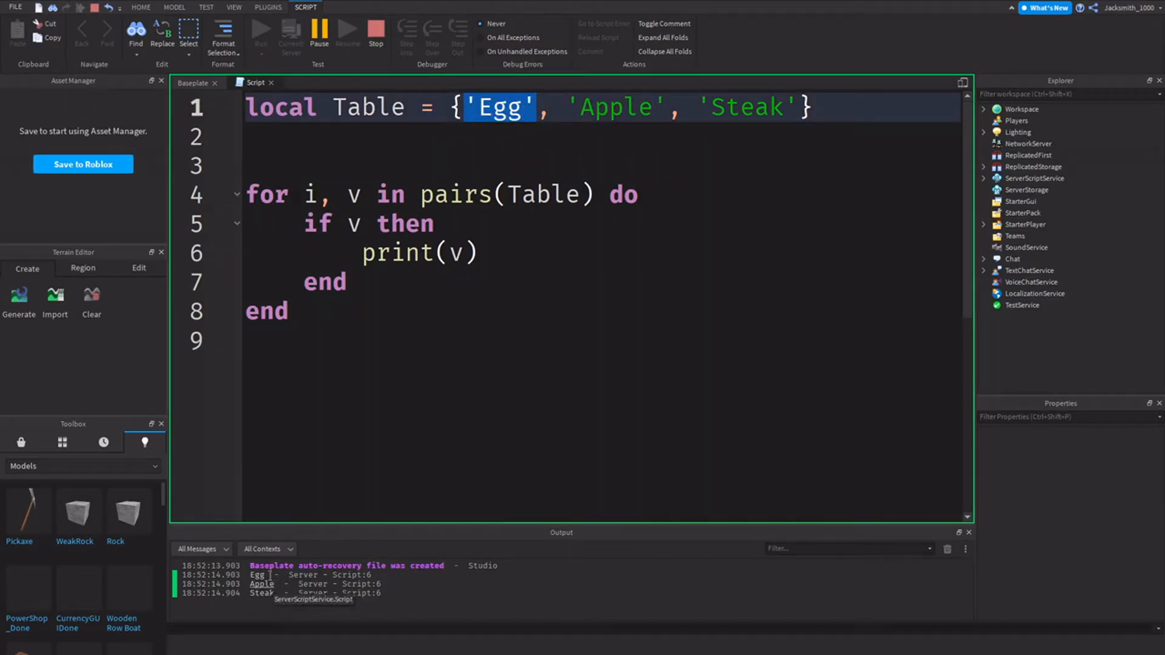
{"action": "double_click", "coordinate": [611, 107]}
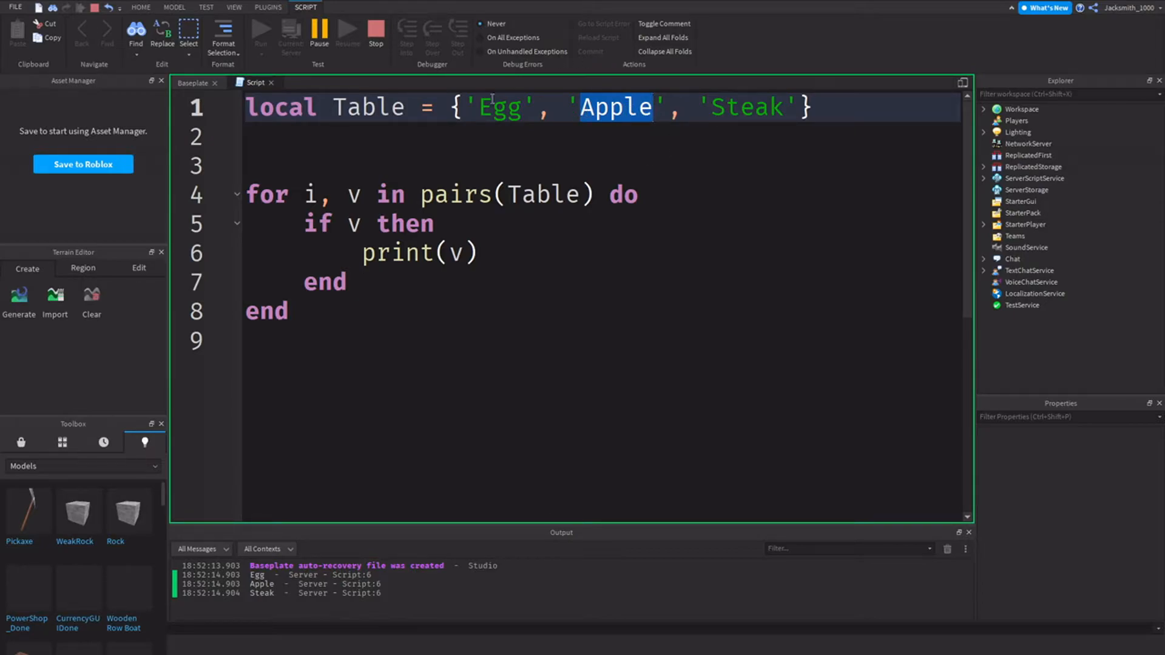
{"action": "double_click", "coordinate": [261, 593]}
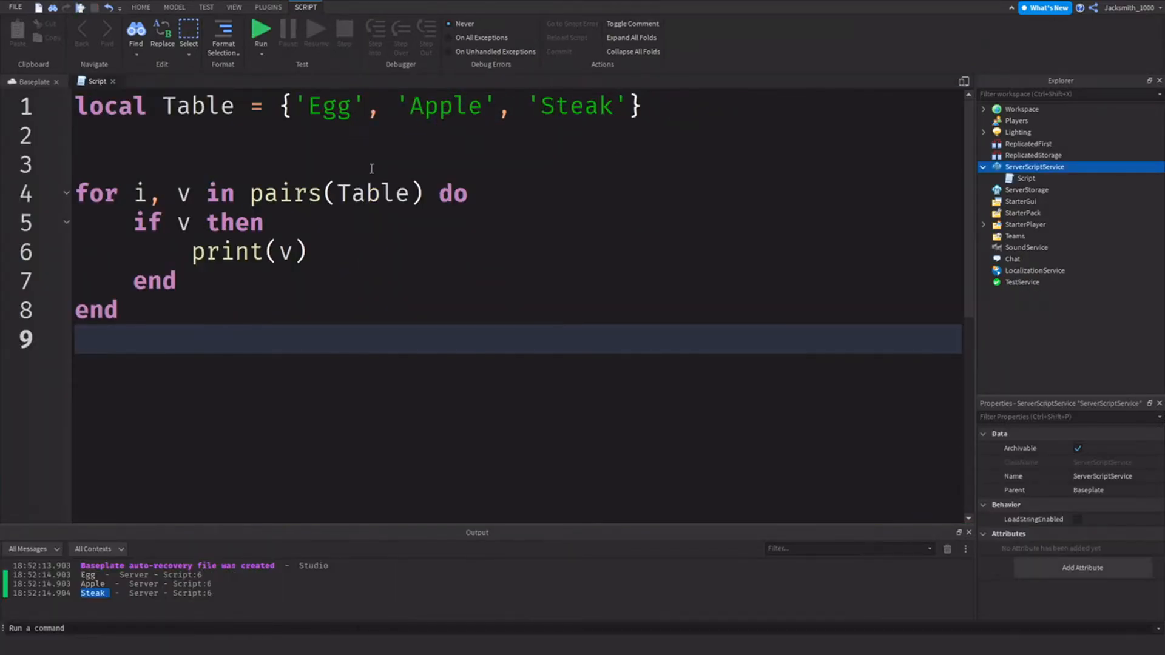
{"action": "mouse_move", "coordinate": [182, 387]}
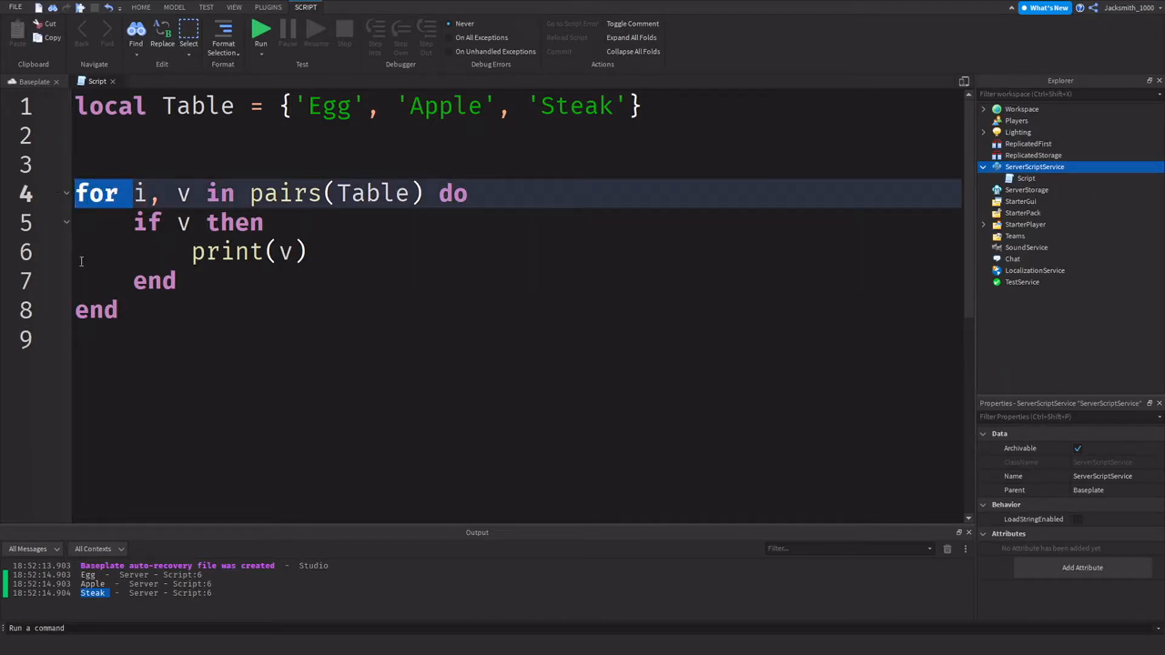
- Change the loop's print argument to the index i, discarding a temporary 1 note
{"action": "left_click", "coordinate": [149, 193]}
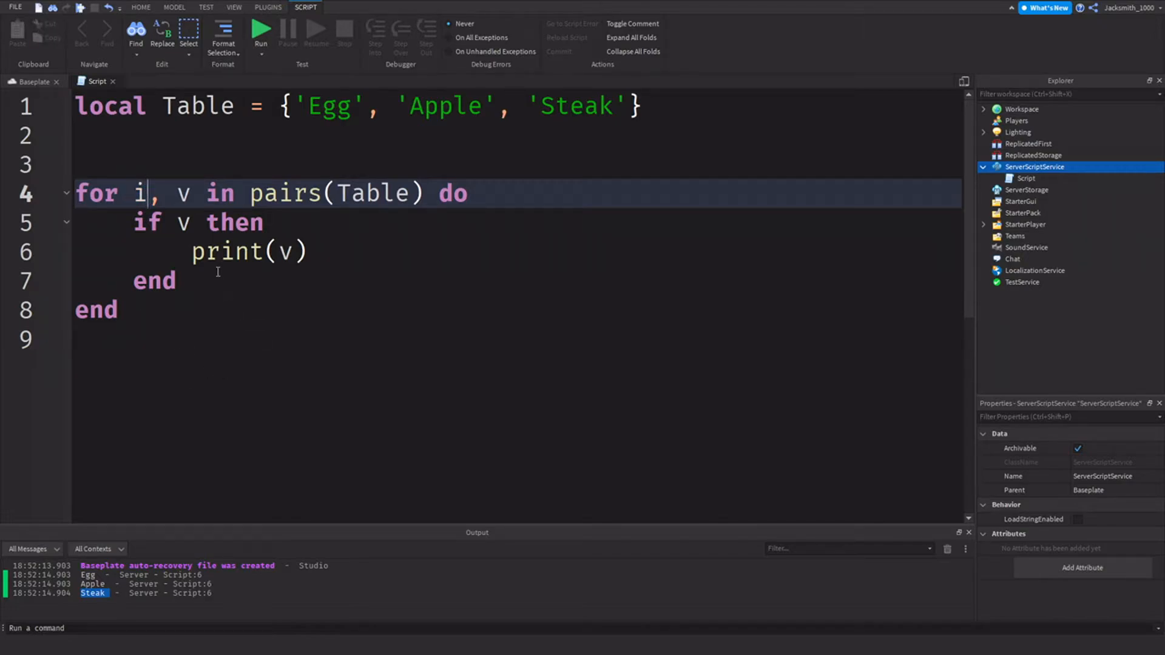
{"action": "double_click", "coordinate": [140, 193]}
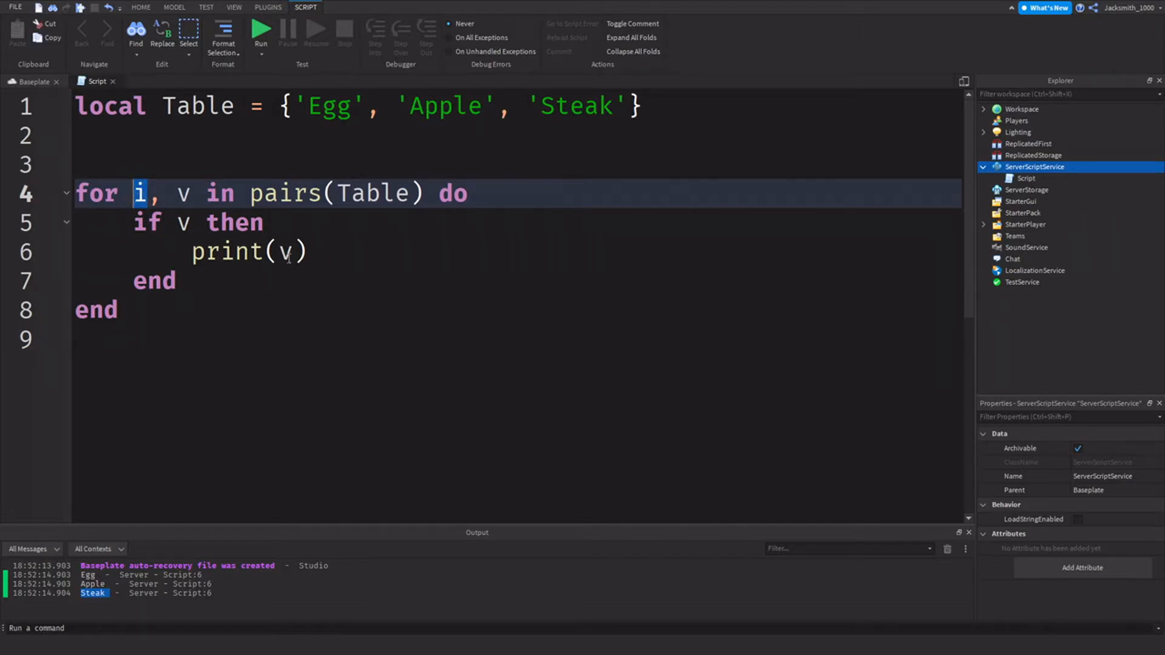
{"action": "type", "text": "1"}
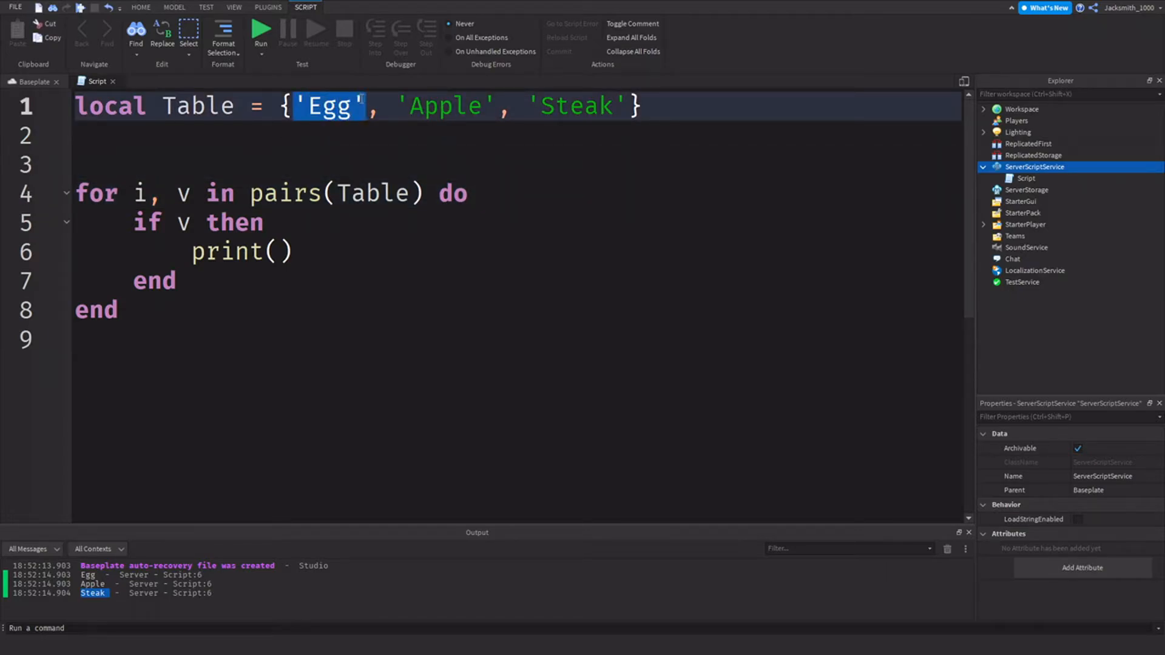
{"action": "left_click", "coordinate": [191, 193]}
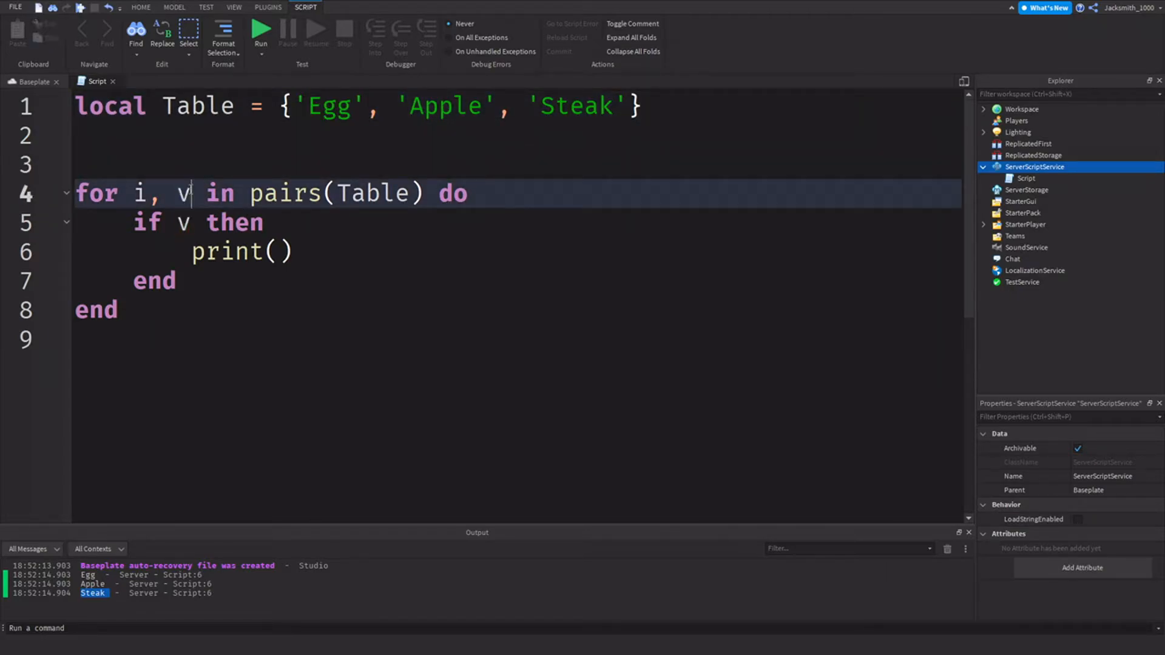
{"action": "mouse_move", "coordinate": [325, 136]}
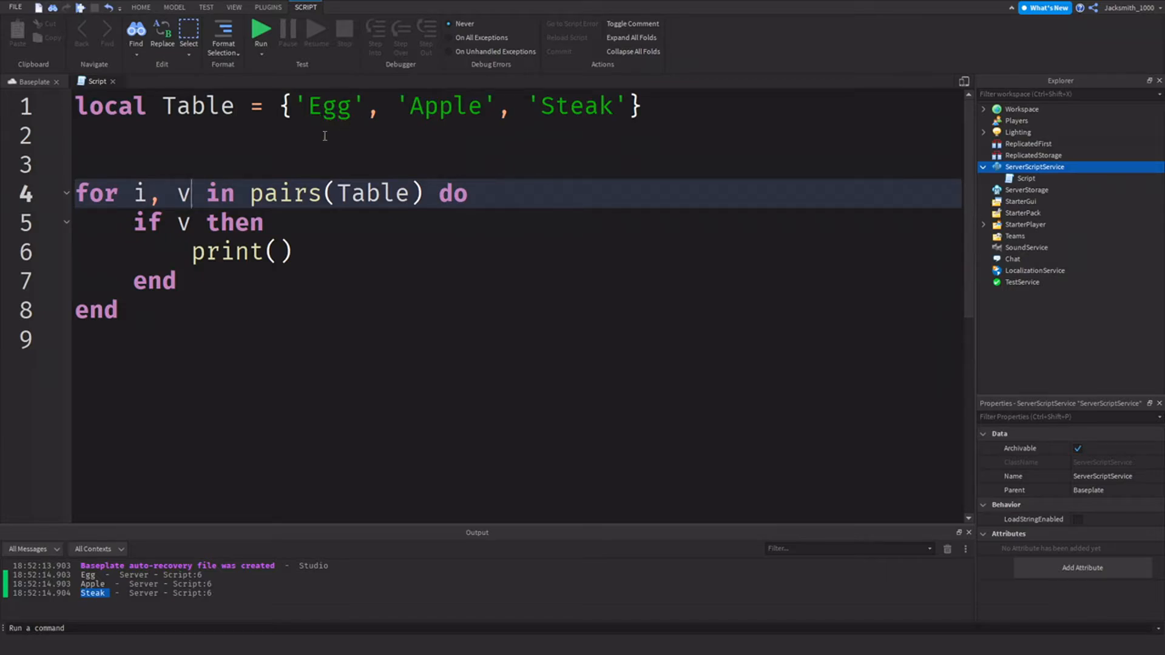
{"action": "double_click", "coordinate": [183, 193]}
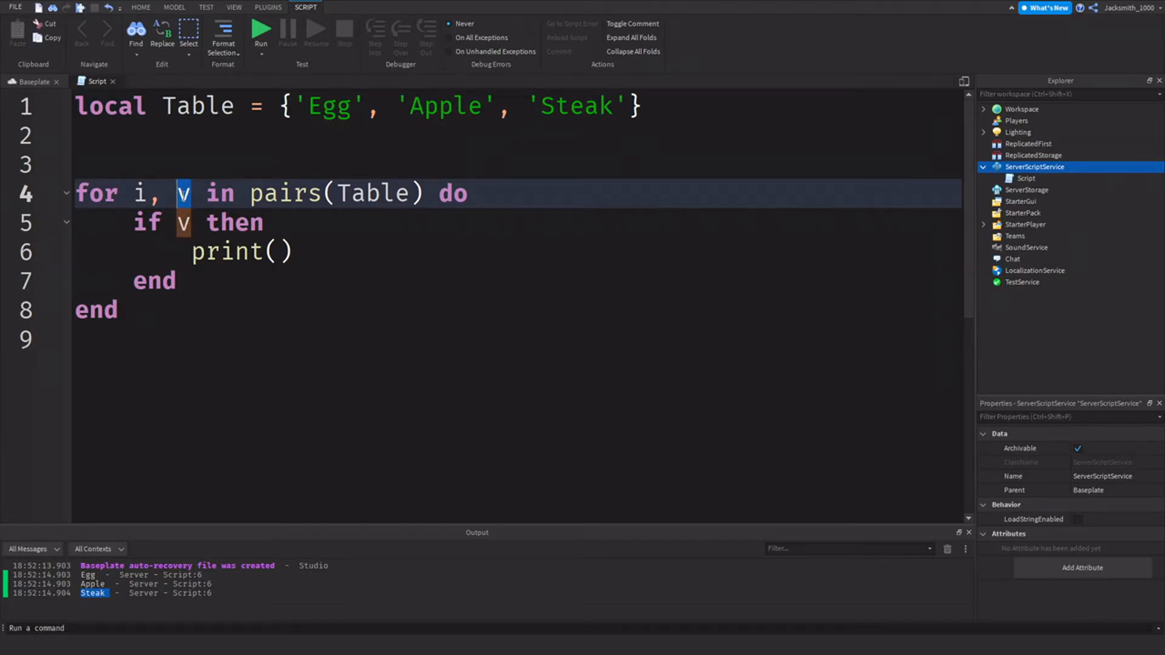
{"action": "left_click", "coordinate": [140, 193]}
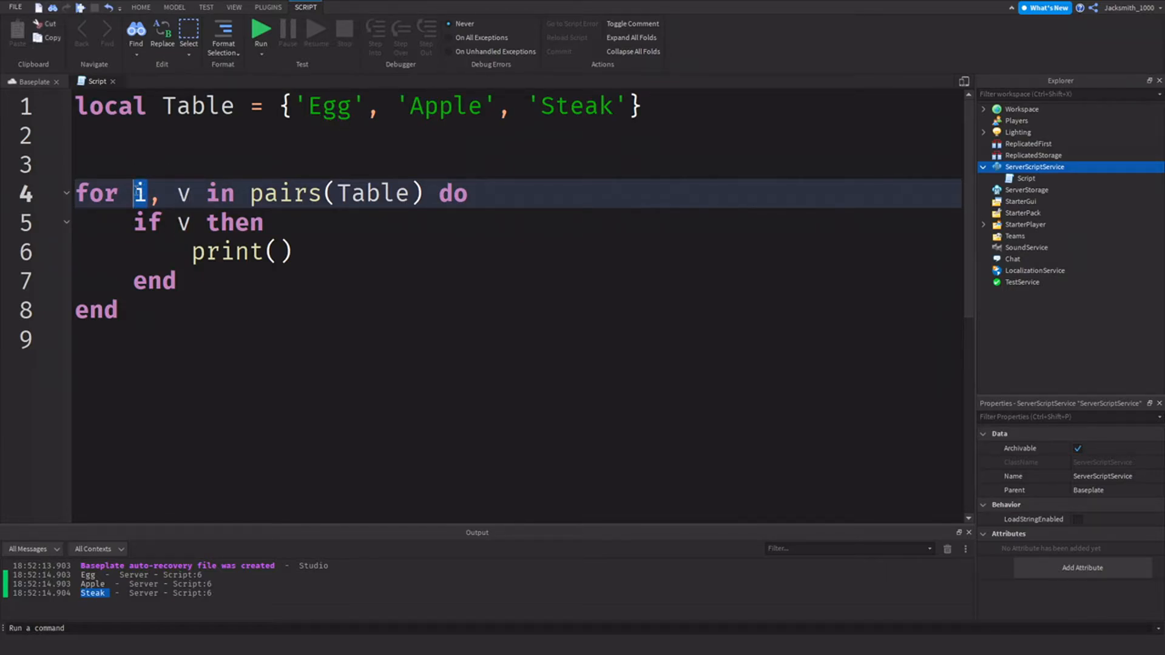
{"action": "left_click", "coordinate": [344, 136]}
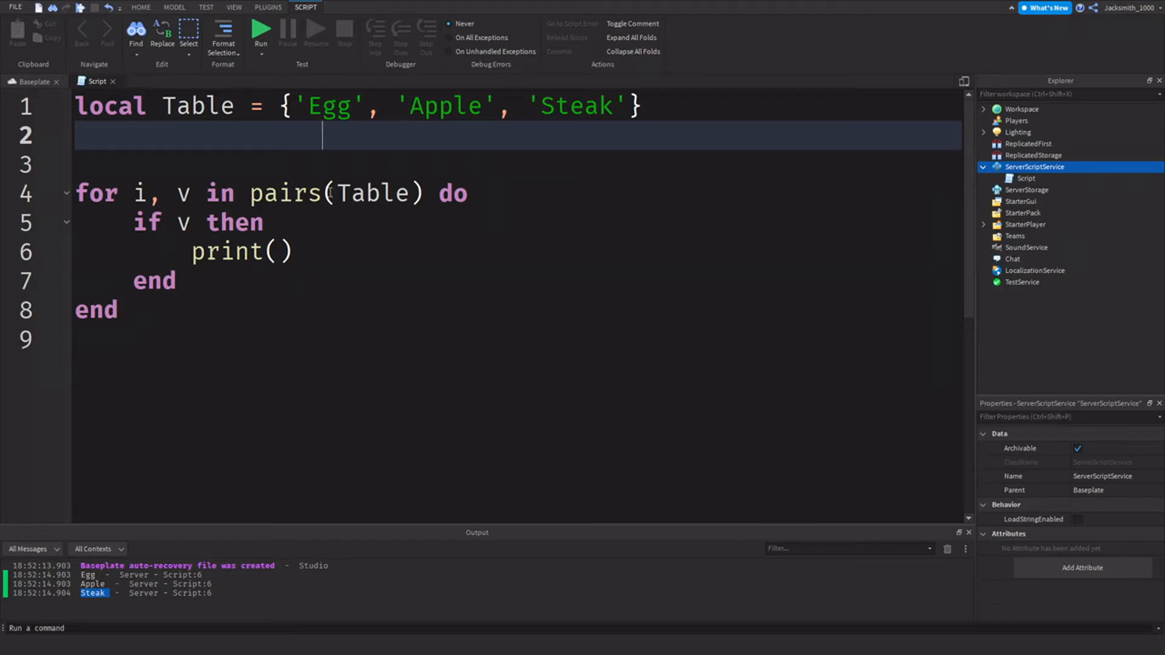
{"action": "type", "text": "1"}
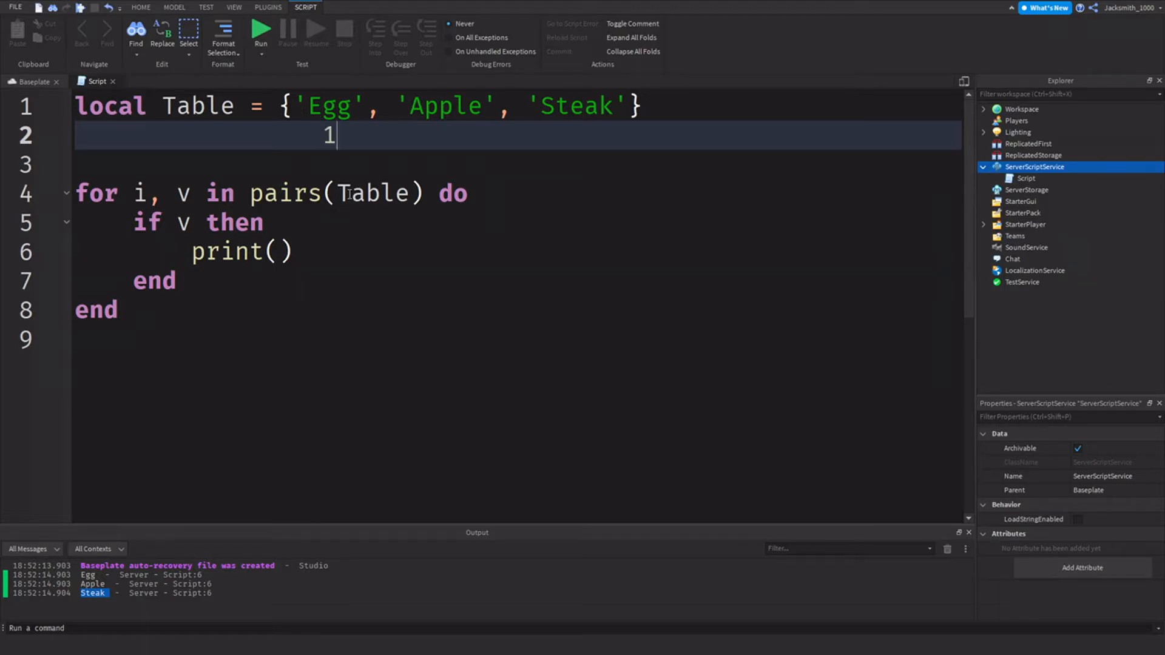
{"action": "double_click", "coordinate": [328, 136]}
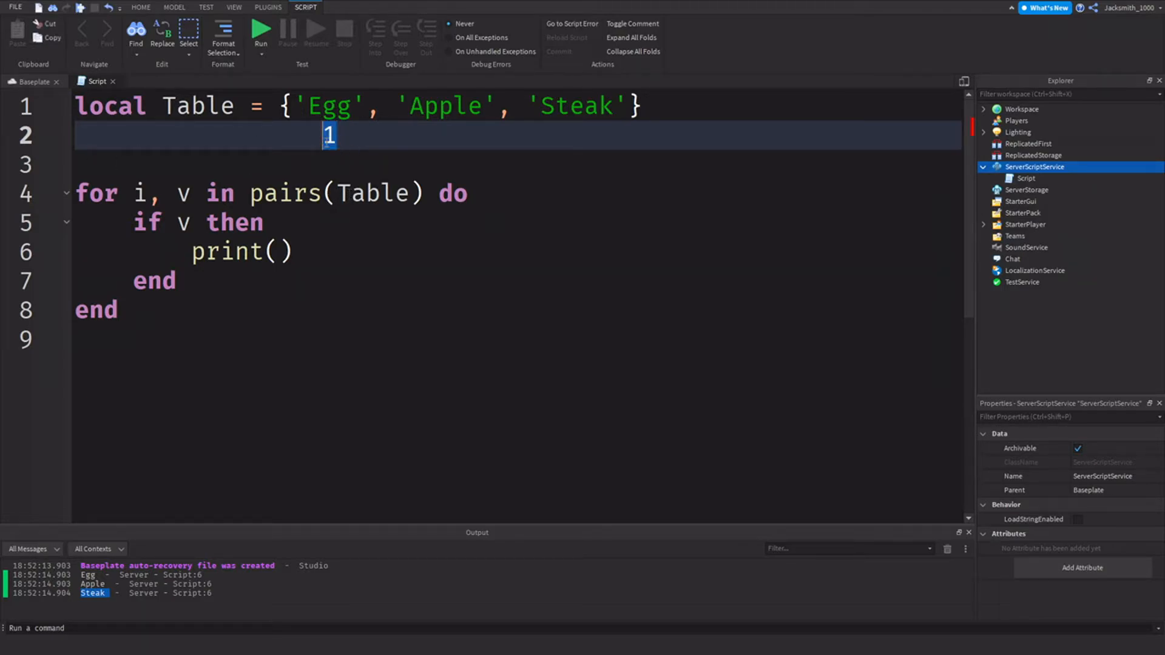
{"action": "mouse_move", "coordinate": [258, 217]}
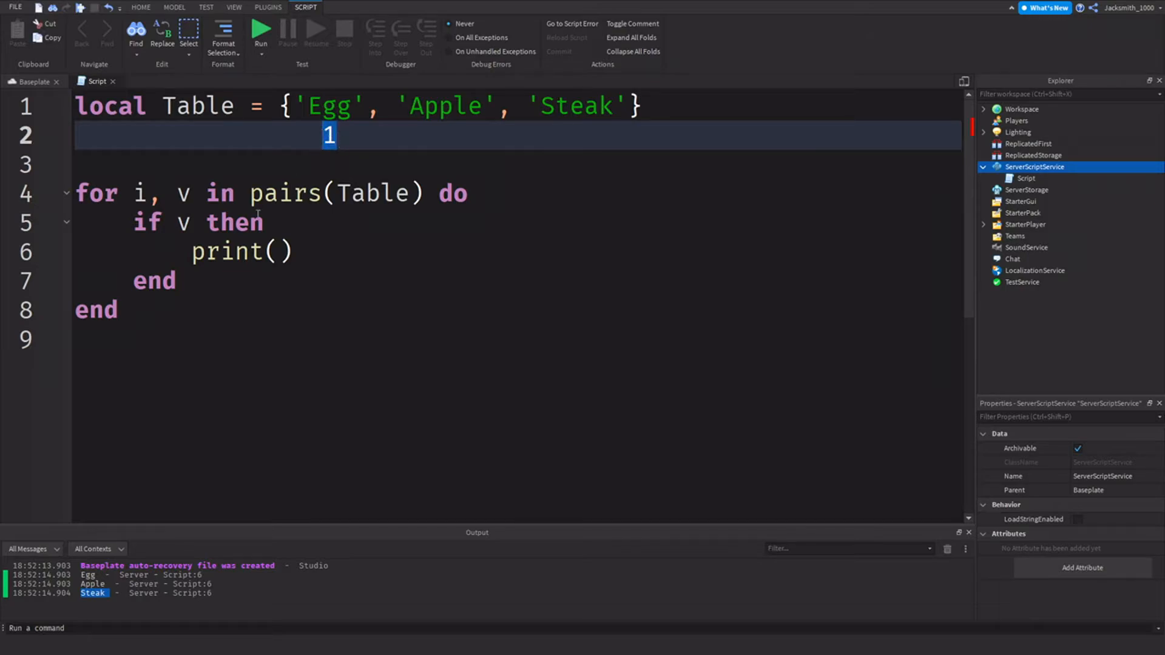
{"action": "left_click", "coordinate": [275, 251]}
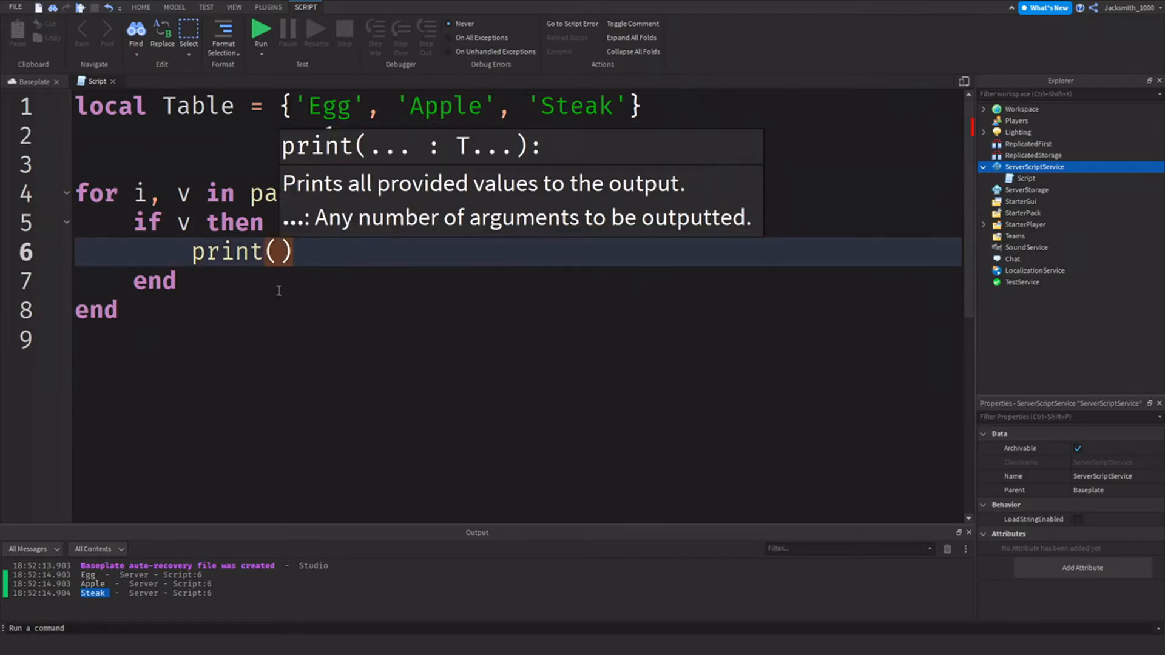
{"action": "type", "text": "i"}
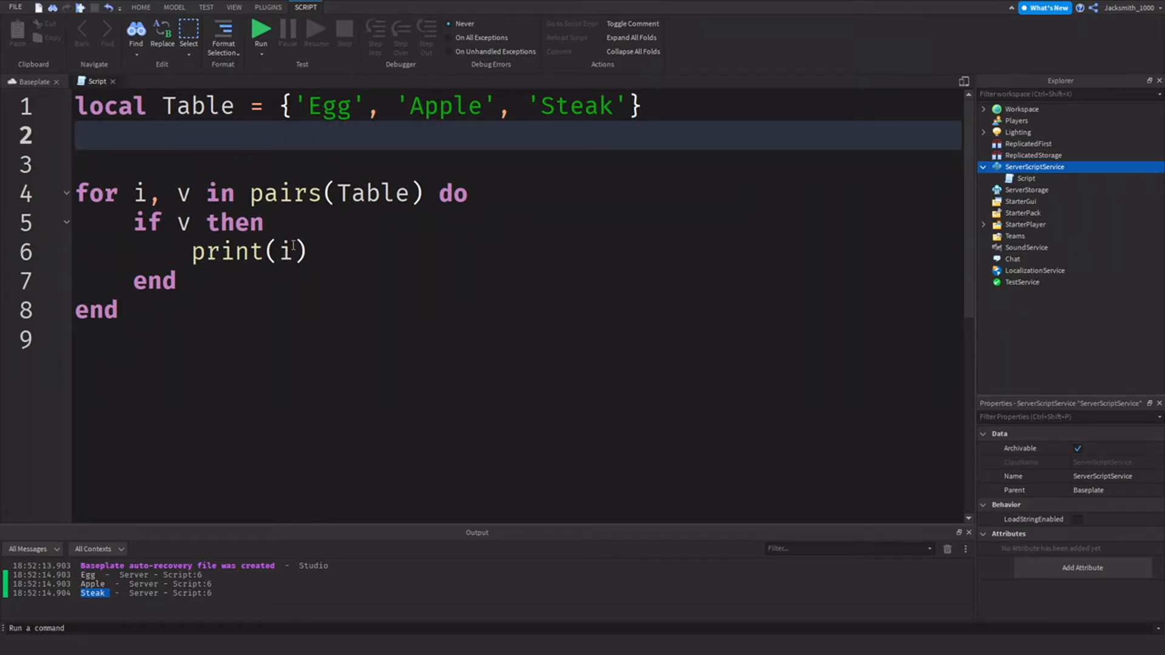
- Run the edited script, confirming indices 1, 2 and 3 appear in the output
{"action": "left_click", "coordinate": [260, 30]}
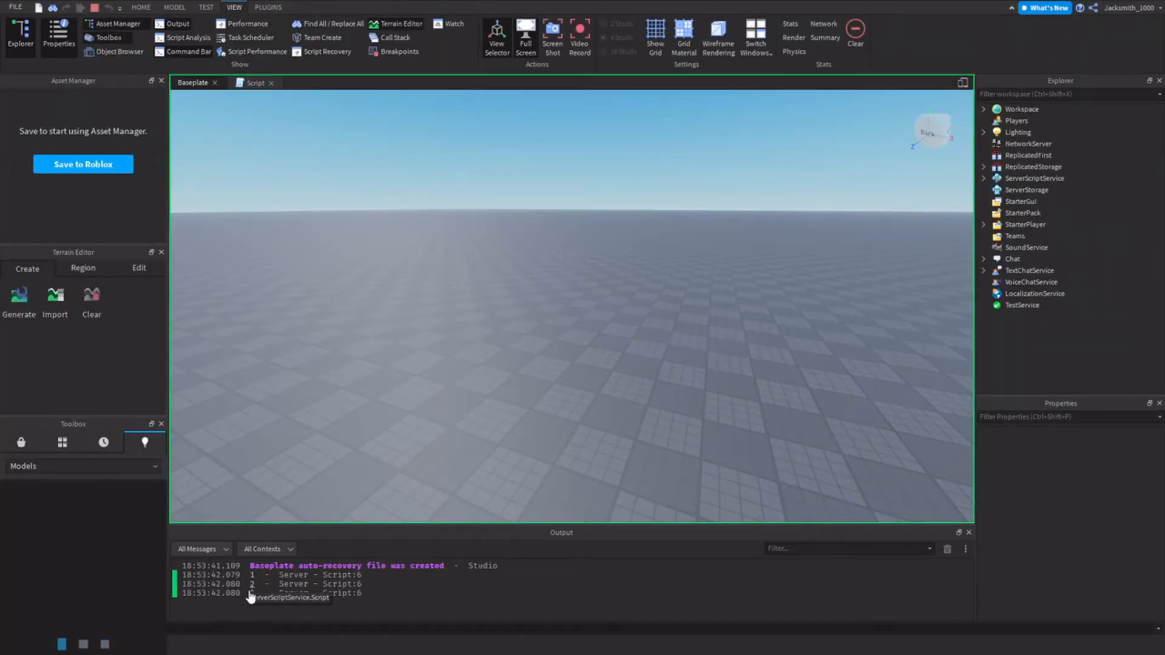
{"action": "left_click", "coordinate": [256, 82]}
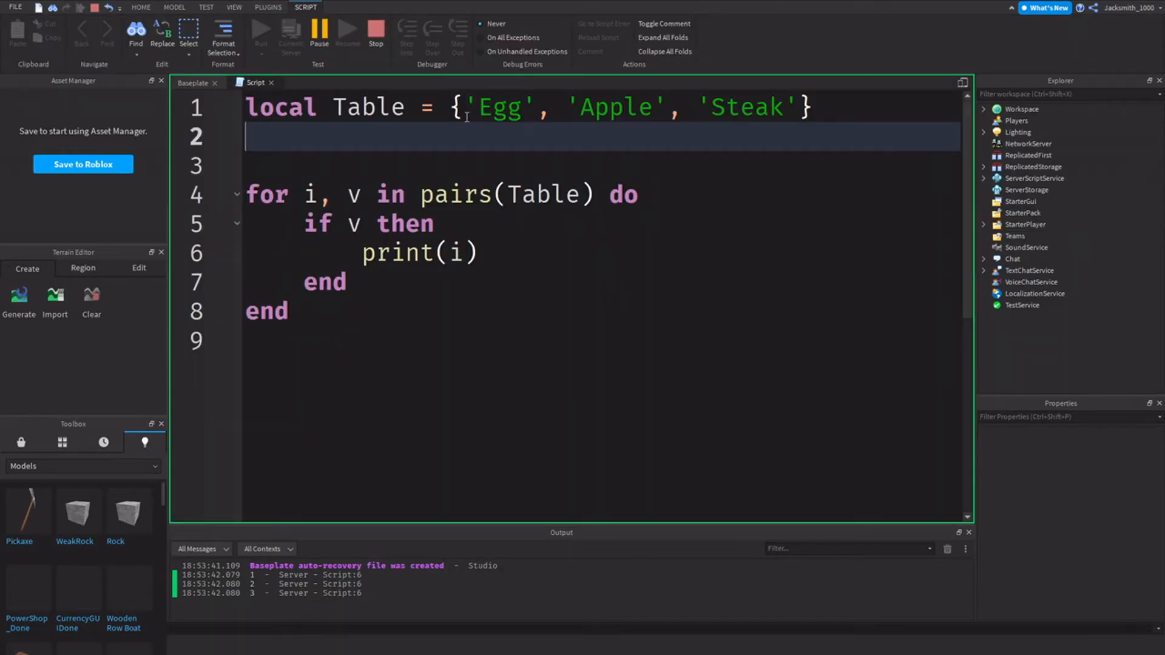
{"action": "double_click", "coordinate": [606, 107]}
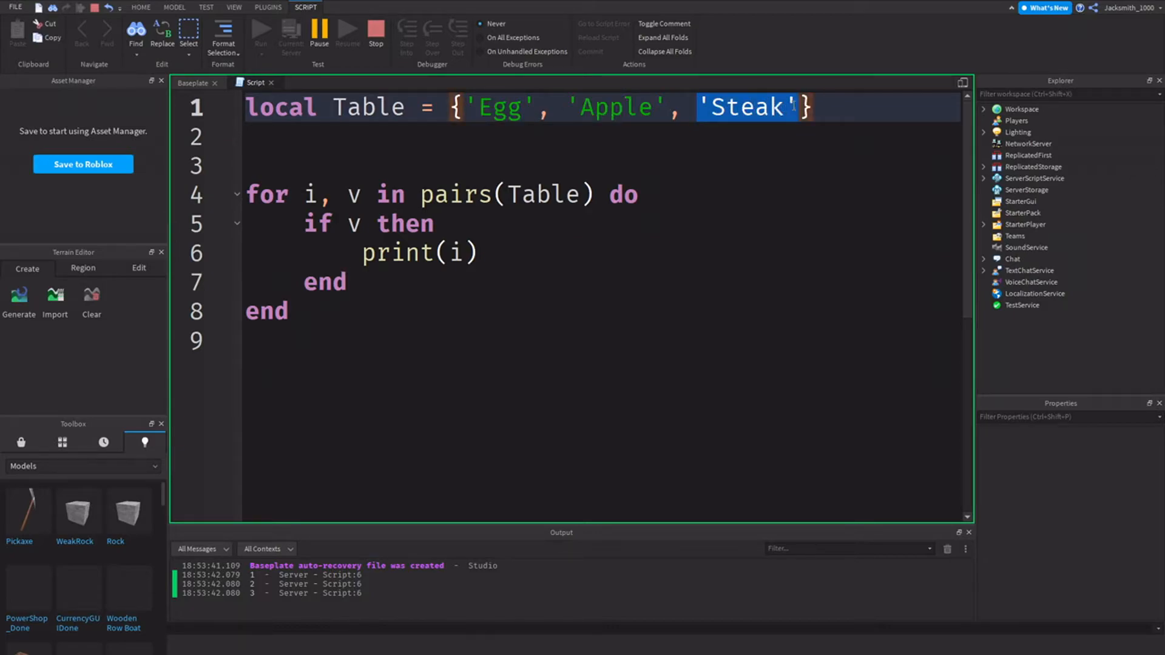
{"action": "left_click", "coordinate": [374, 139]}
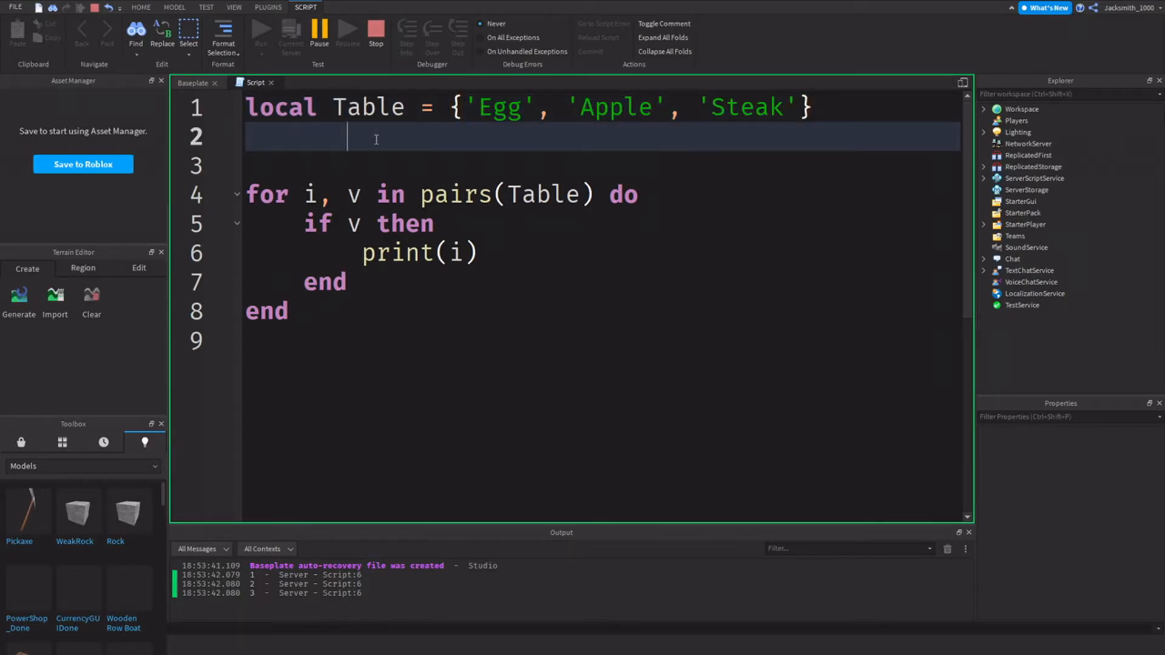
{"action": "type", "text": "1"}
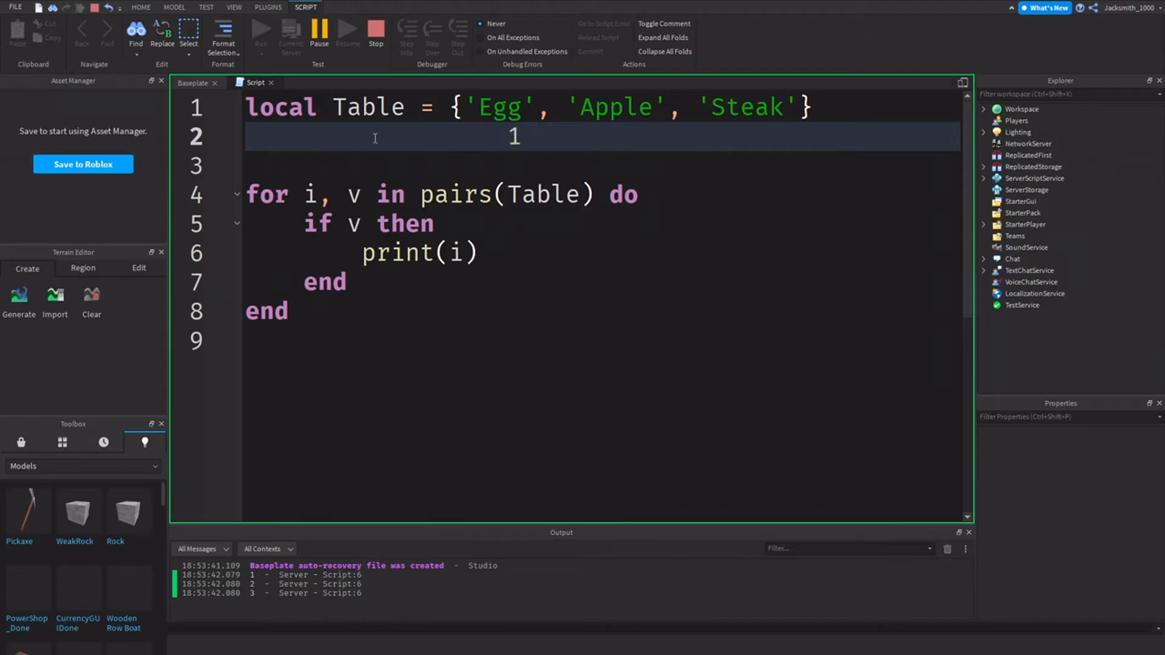
{"action": "type", "text": "2        3"}
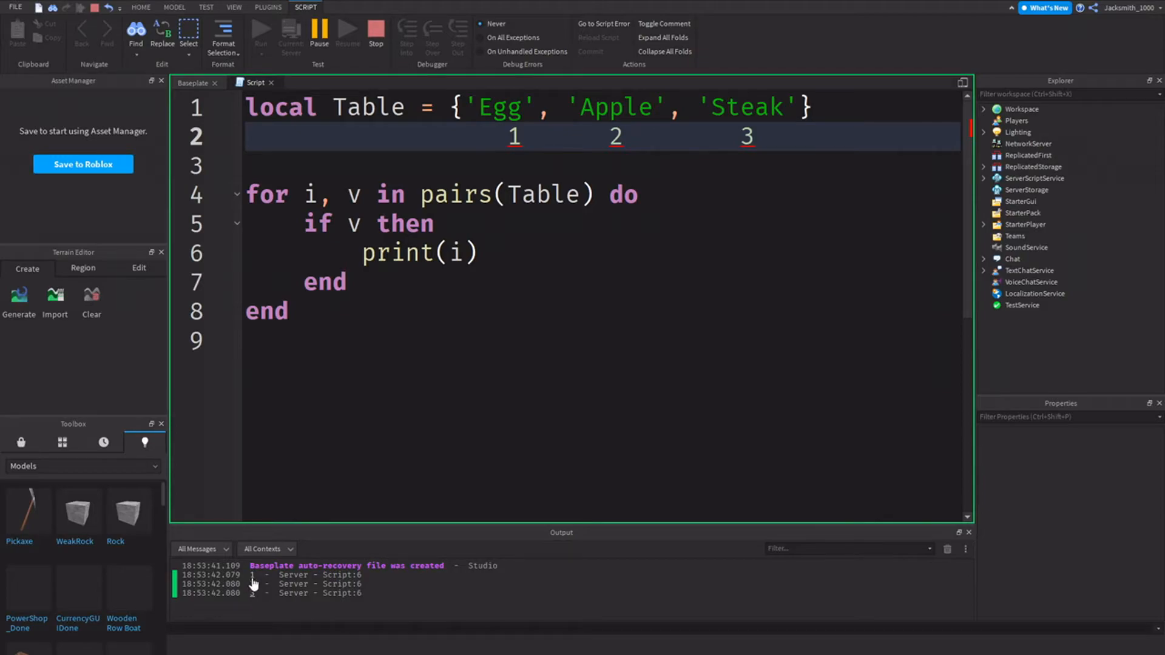
{"action": "left_click", "coordinate": [420, 253]}
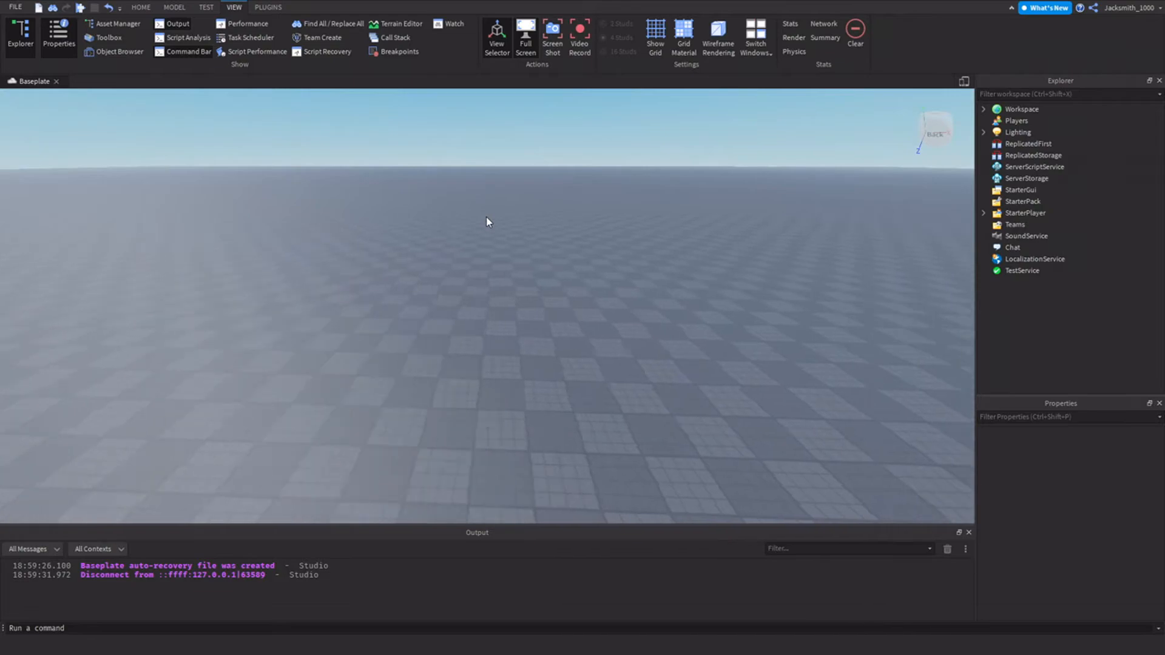
- Insert a new Part onto the baseplate from the Home tab
{"action": "left_click", "coordinate": [140, 7]}
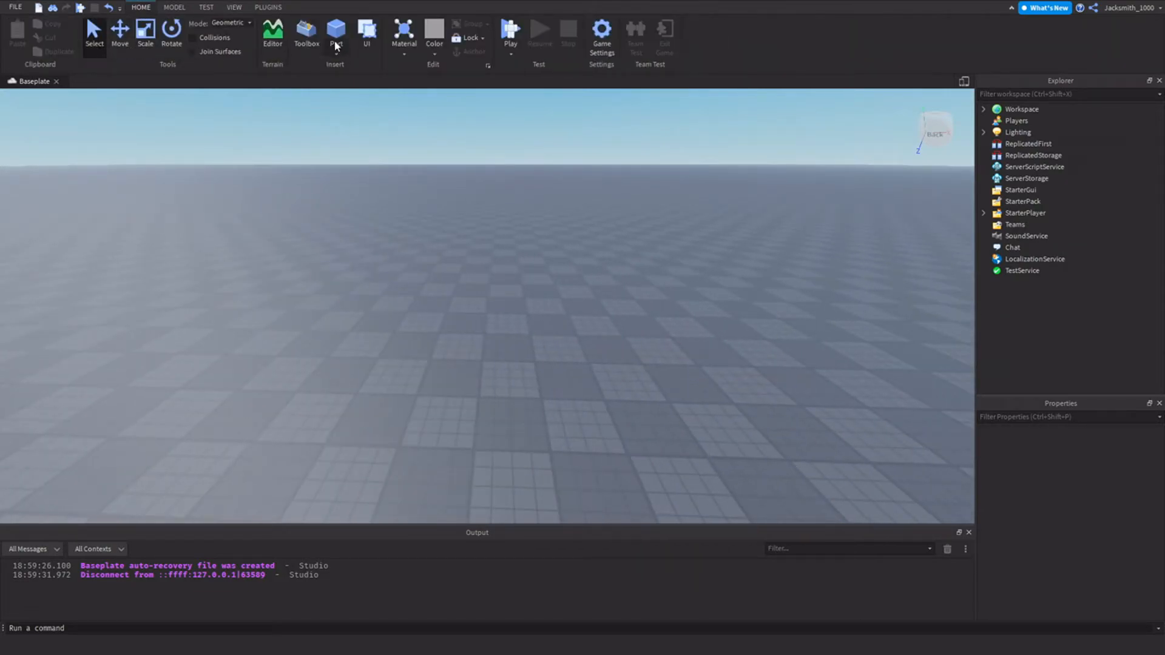
{"action": "left_click", "coordinate": [335, 33]}
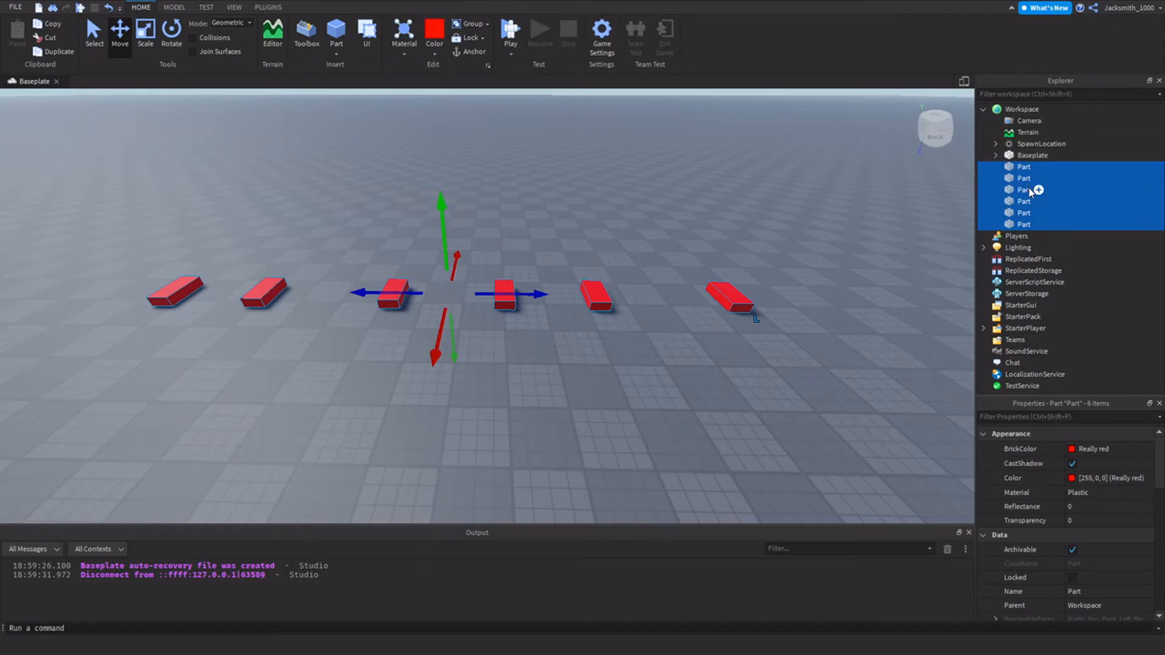
- Add a folder under Workspace, name it PartsFolder, and collapse it holding the parts
{"action": "left_click", "coordinate": [1022, 109]}
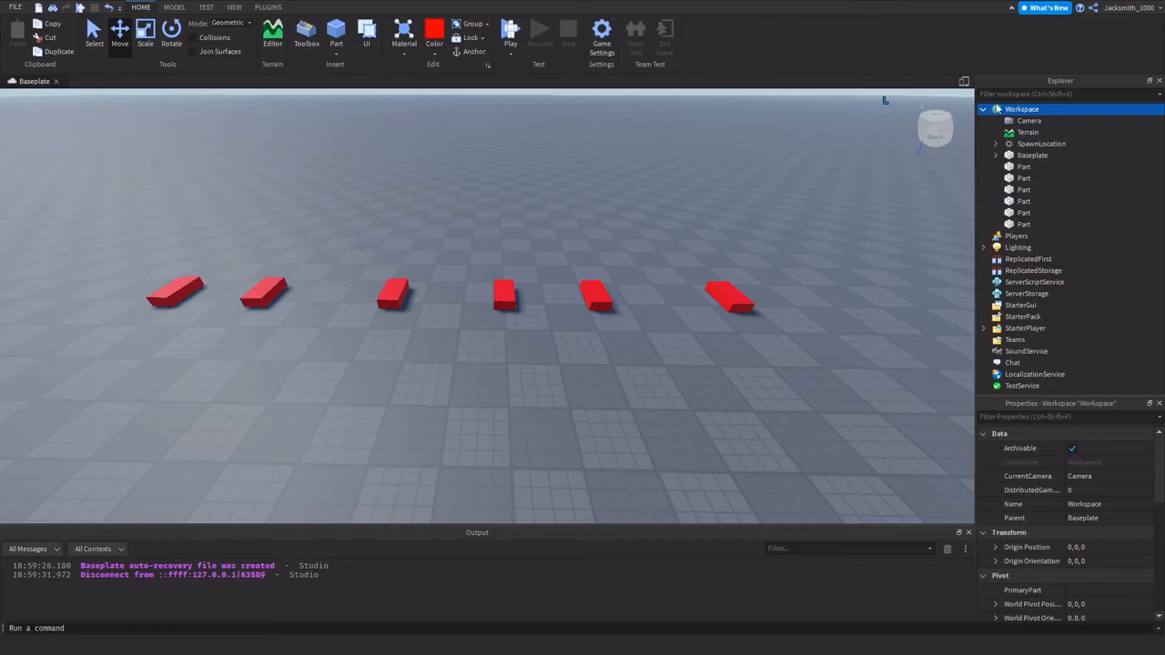
{"action": "right_click", "coordinate": [1020, 110]}
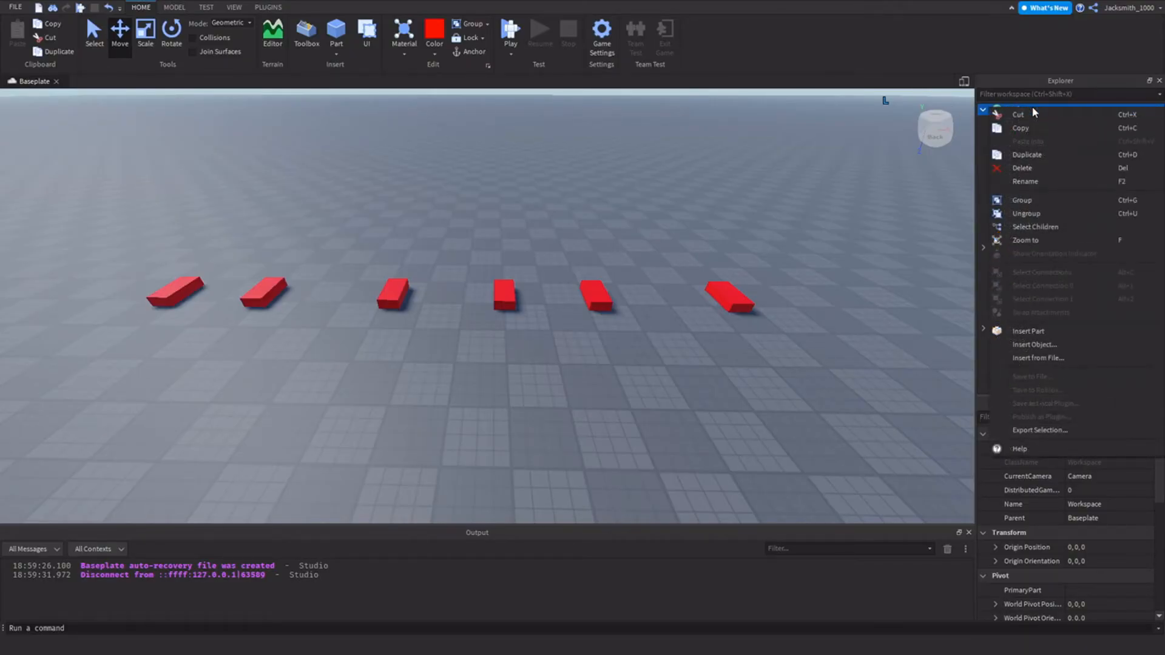
{"action": "mouse_move", "coordinate": [1034, 344]}
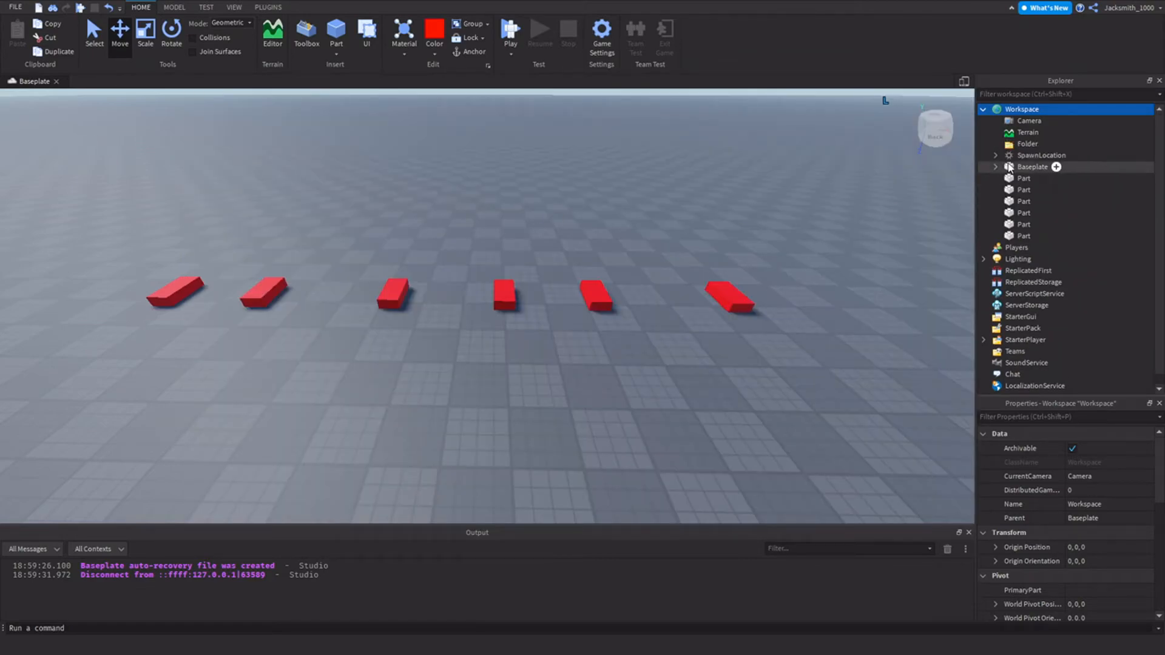
{"action": "right_click", "coordinate": [1027, 143]}
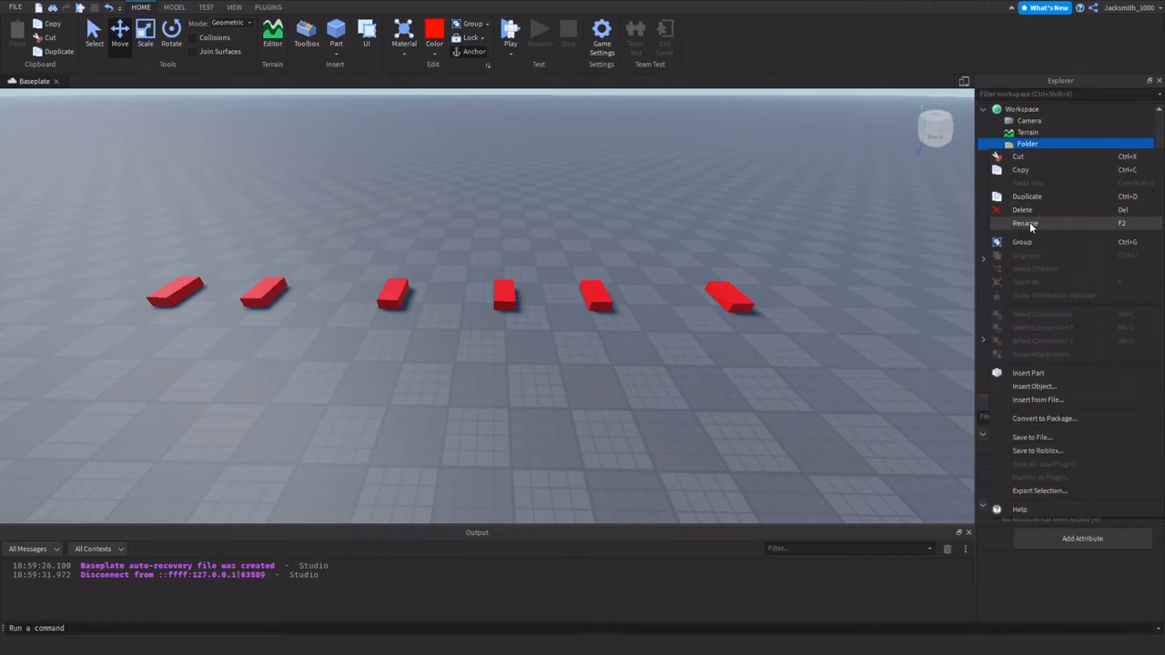
{"action": "left_click", "coordinate": [1026, 223]}
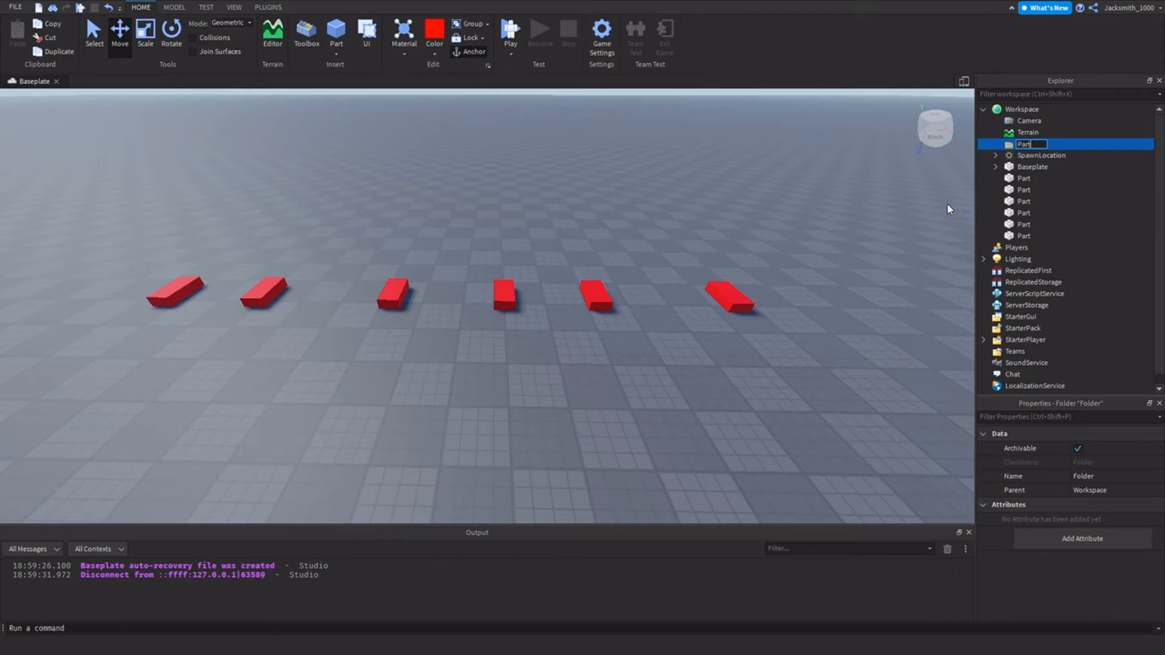
{"action": "type", "text": "PartsFolder"}
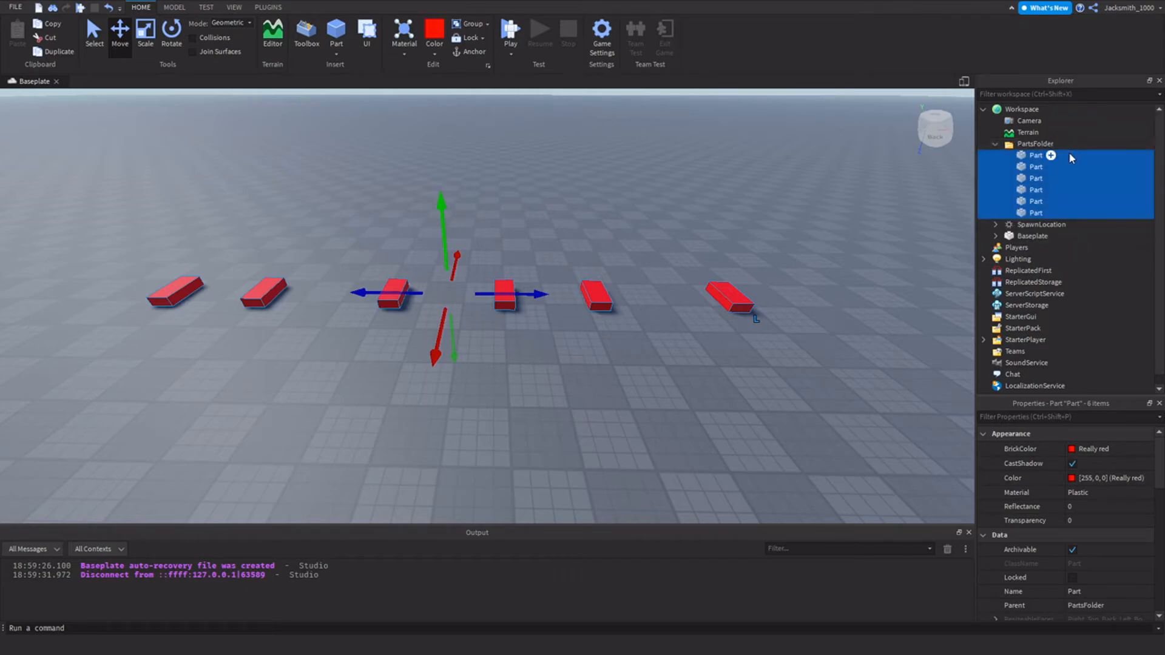
{"action": "left_click", "coordinate": [995, 143]}
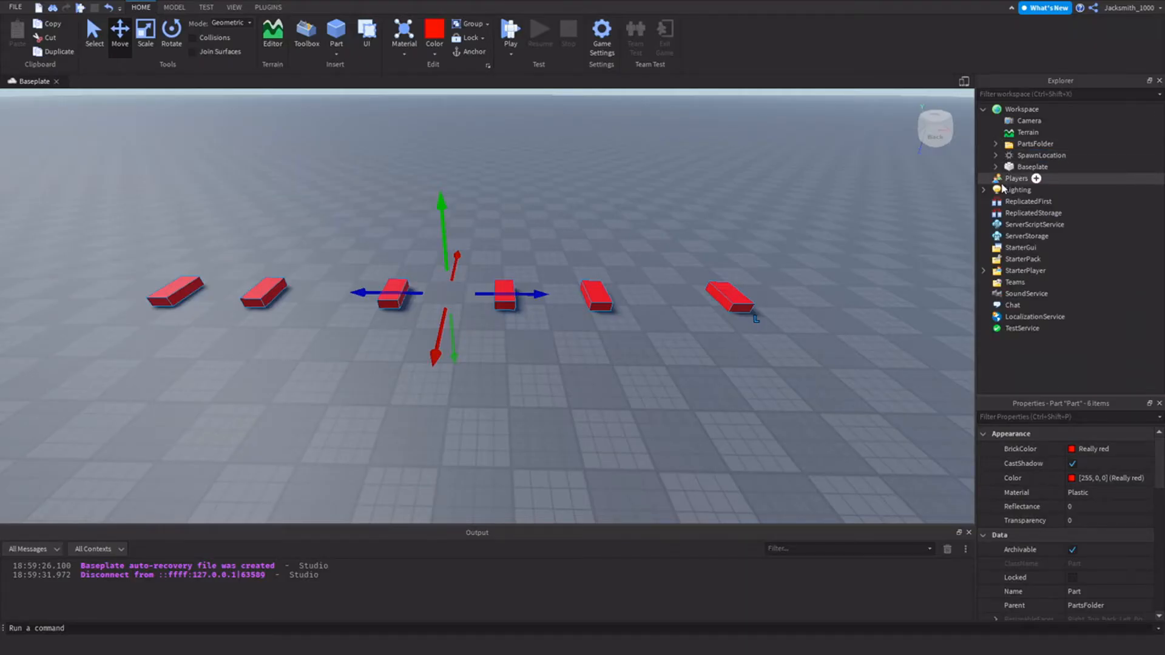
- Insert a new Script into ServerScriptService
{"action": "left_click", "coordinate": [1033, 224]}
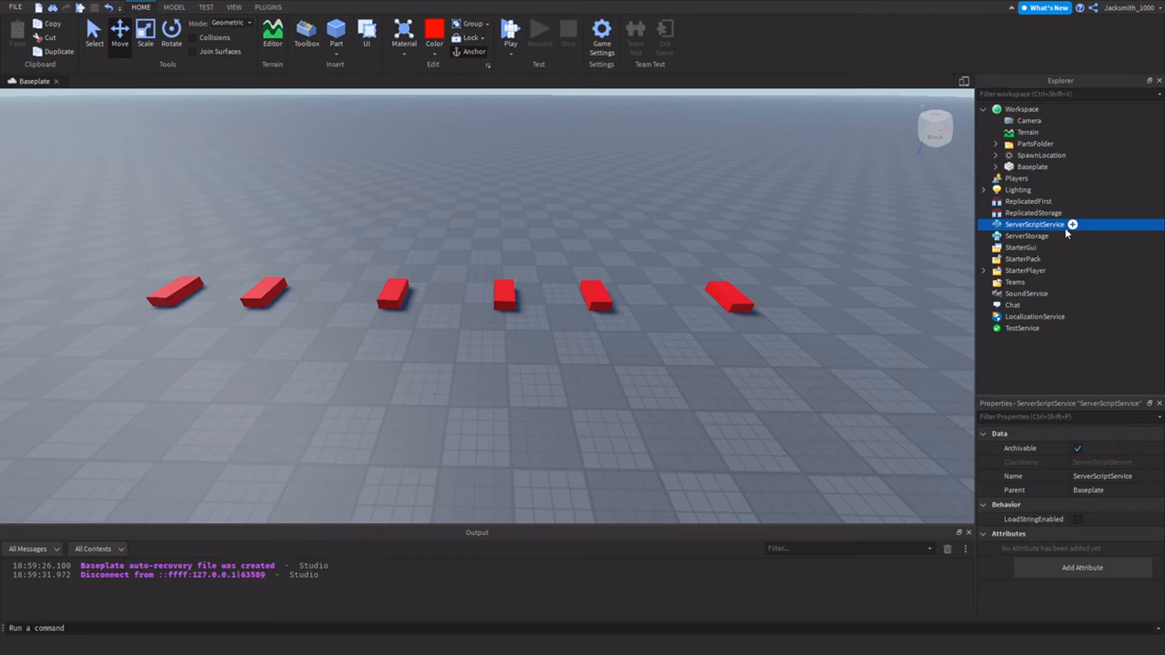
{"action": "left_click", "coordinate": [1074, 224]}
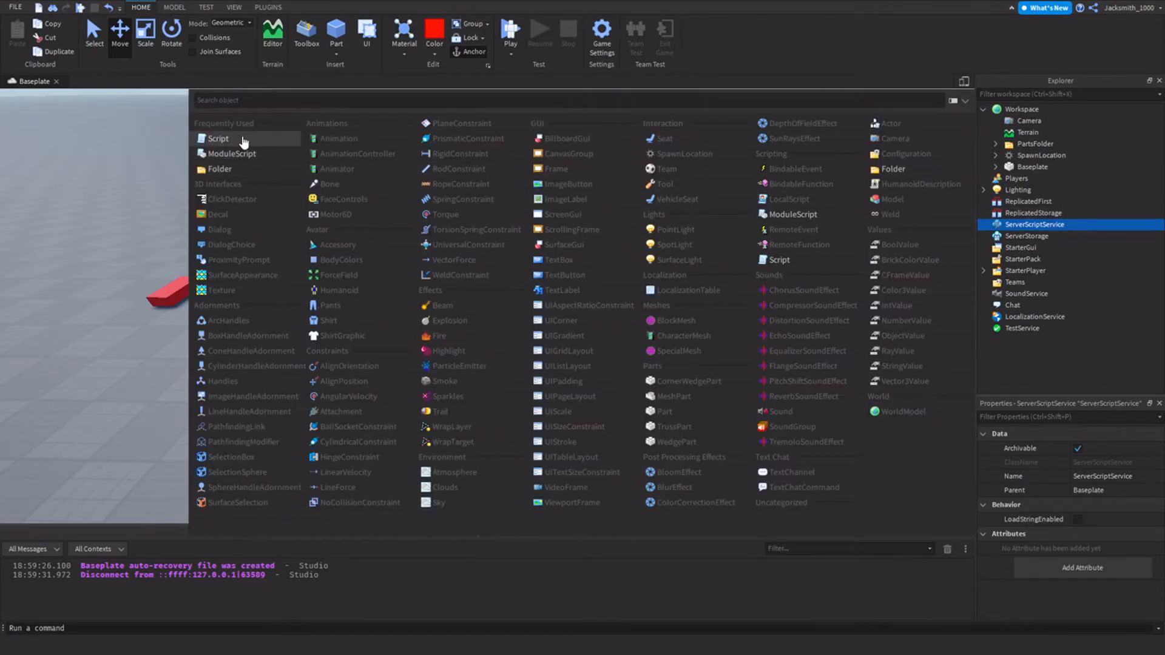
{"action": "left_click", "coordinate": [218, 139]}
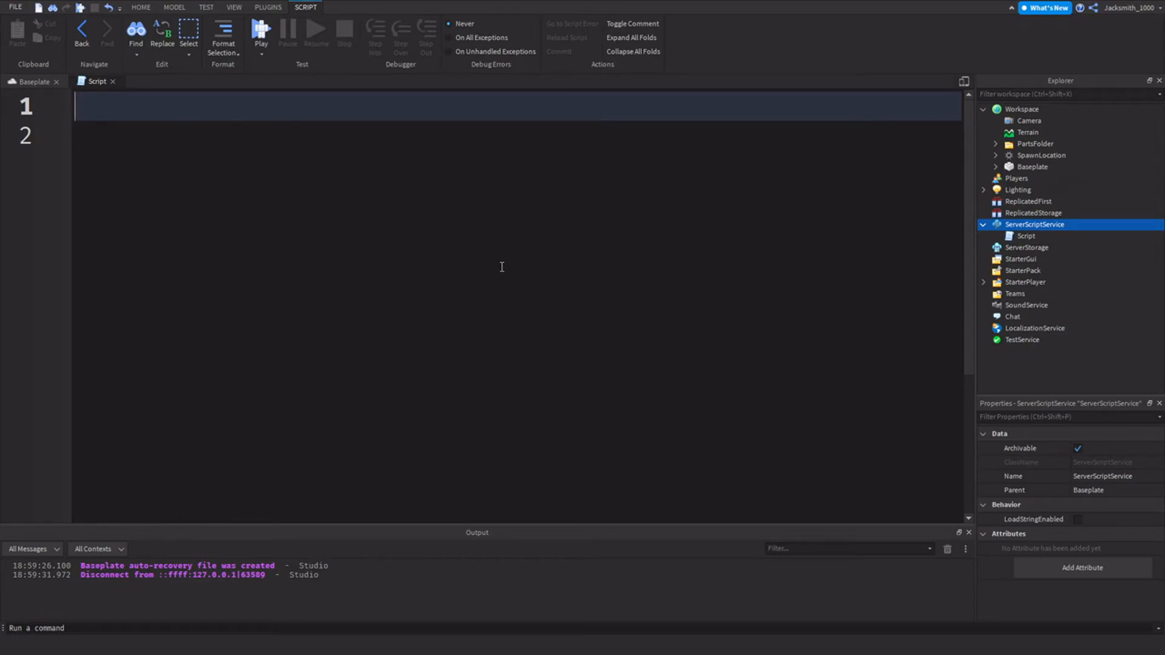
- Write local PartFolder = game.Workspace.PartsFolder on the script's first line
{"action": "type", "text": "lo"}
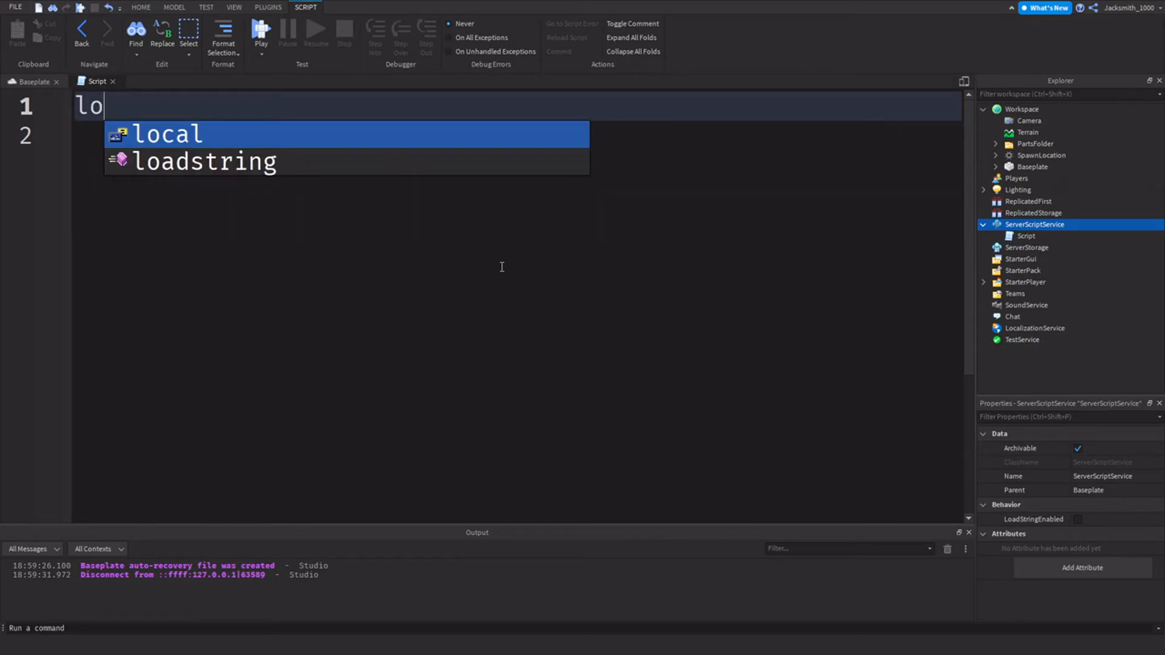
{"action": "type", "text": "local P{ar}"}
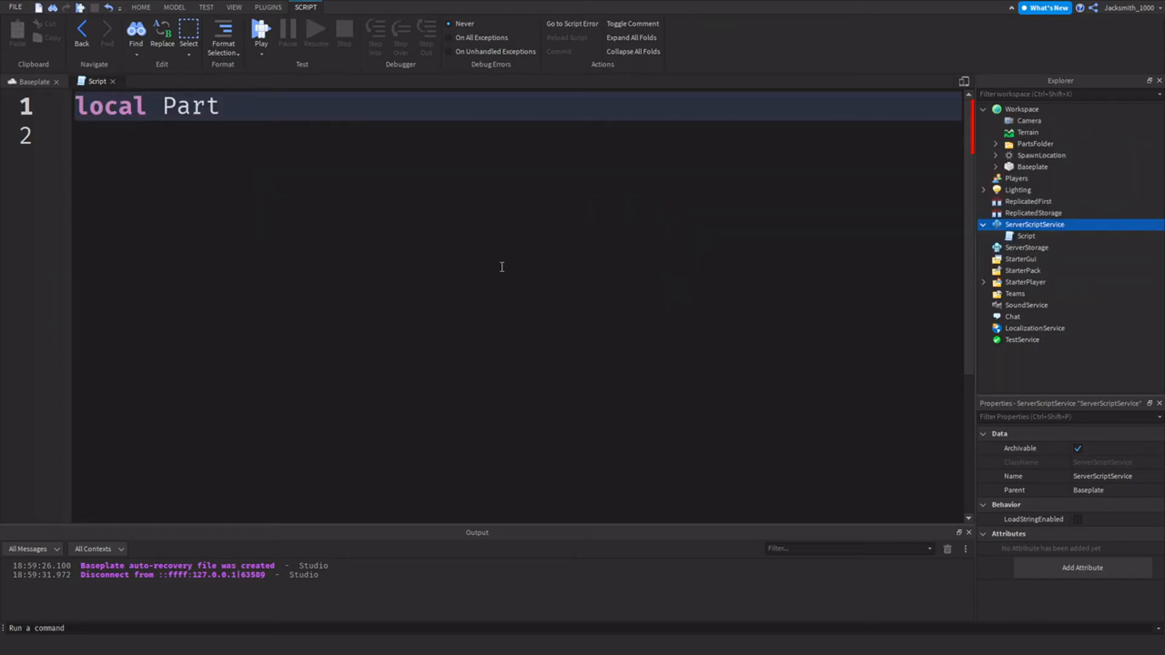
{"action": "type", "text": "Folder ="}
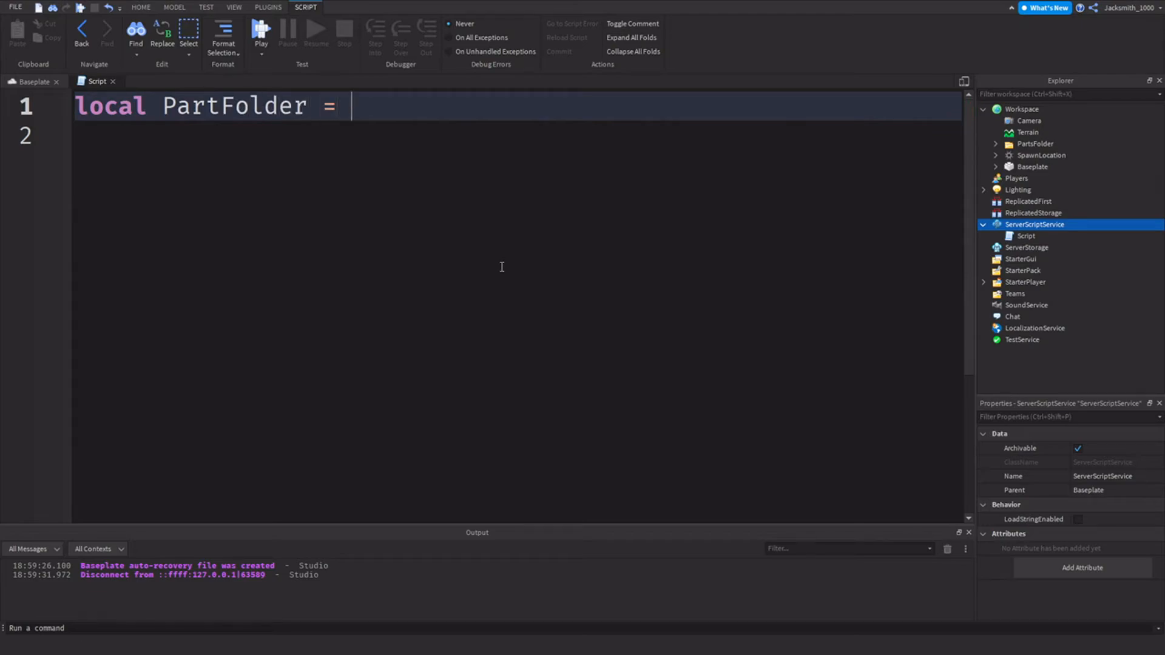
{"action": "type", "text": "game.Workspace."}
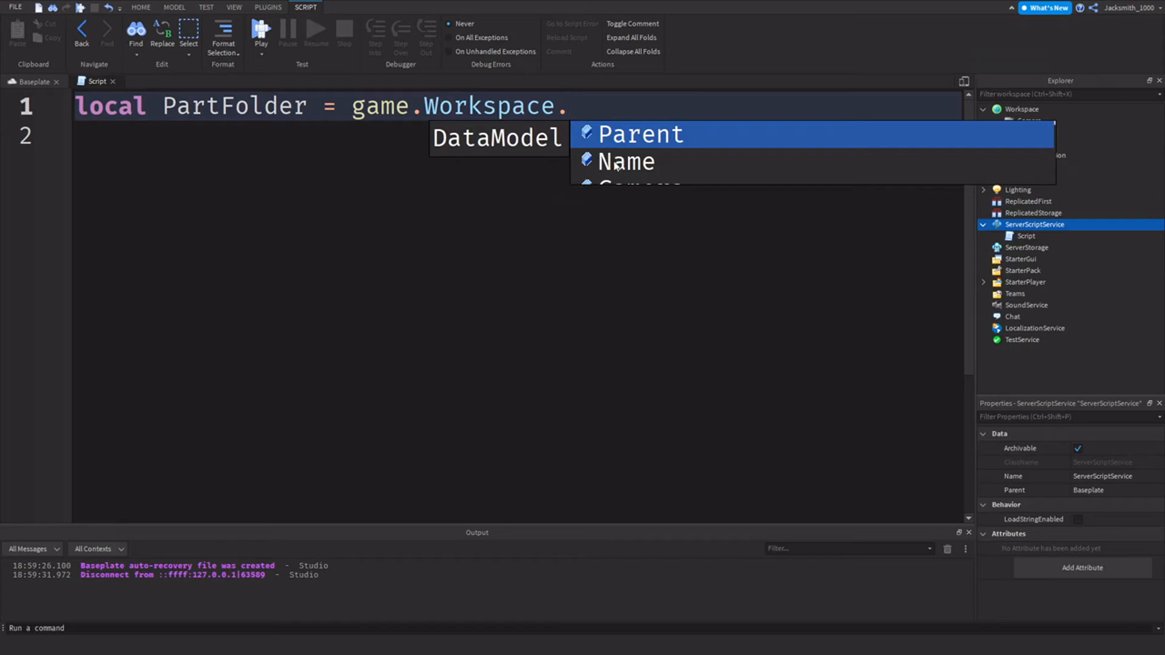
{"action": "type", "text": "PartsFolder"}
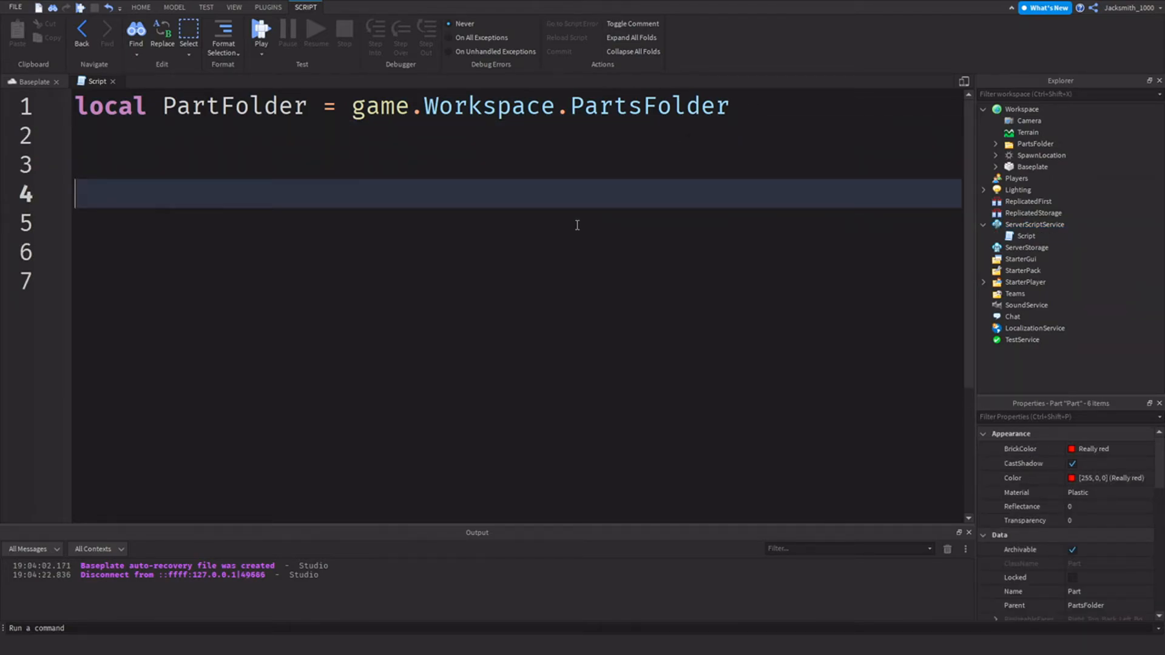
- Add wait(3) and the loop header for i, v in pairs(PartFolder:GetChildren())
{"action": "type", "text": "wait()"}
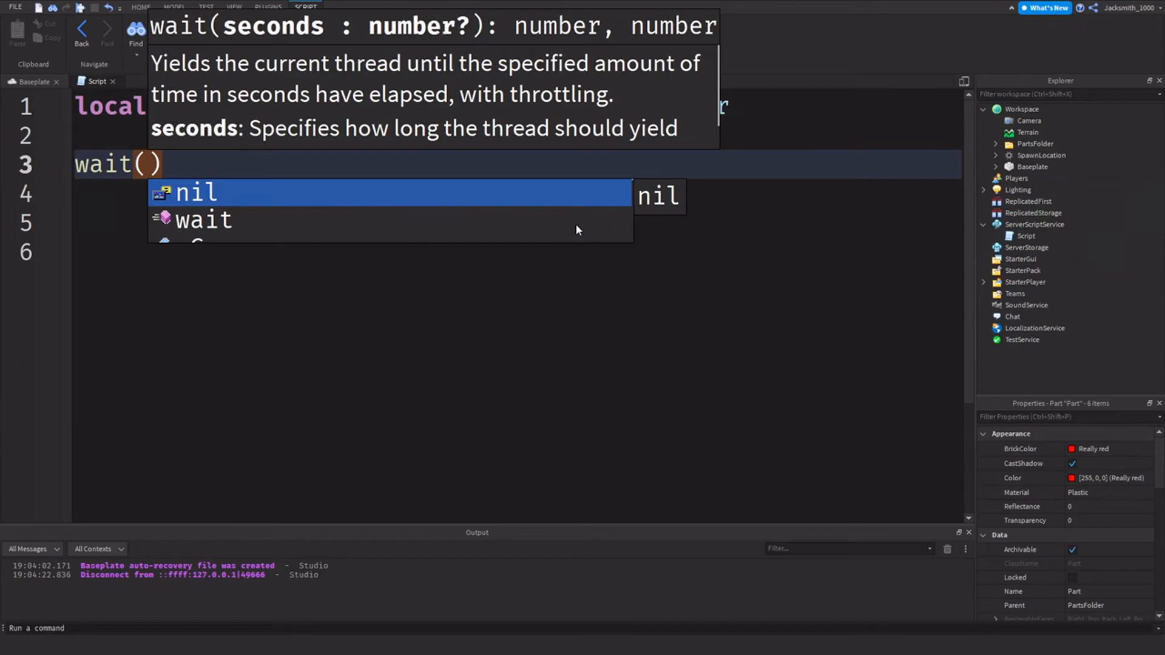
{"action": "type", "text": "3"}
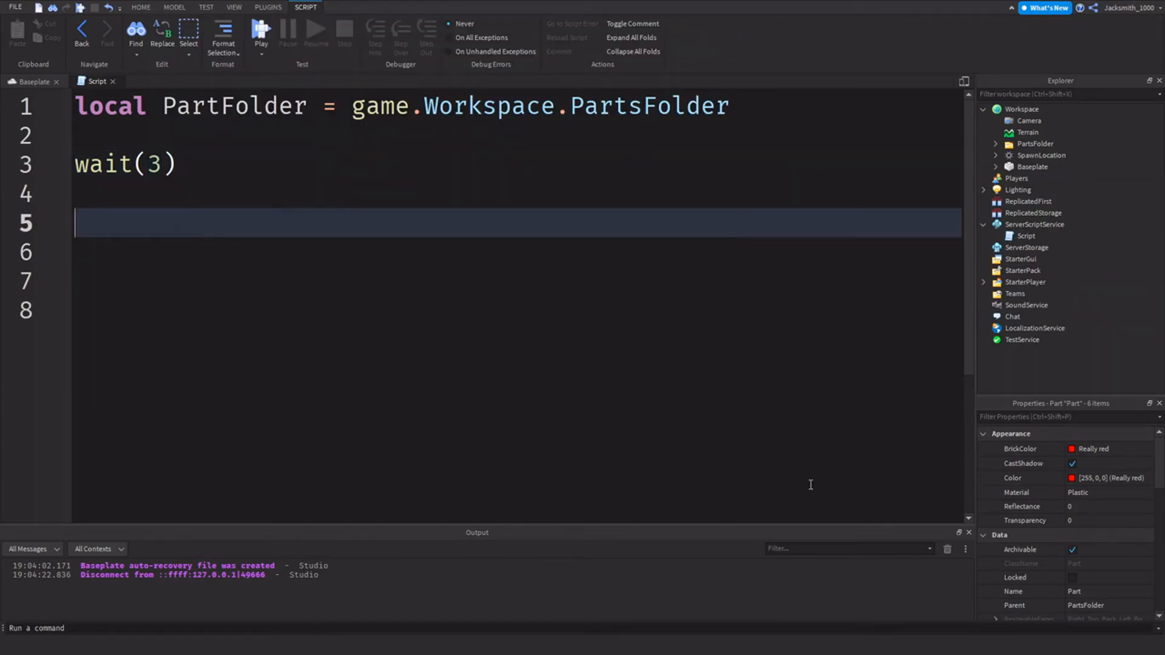
{"action": "mouse_move", "coordinate": [782, 394]}
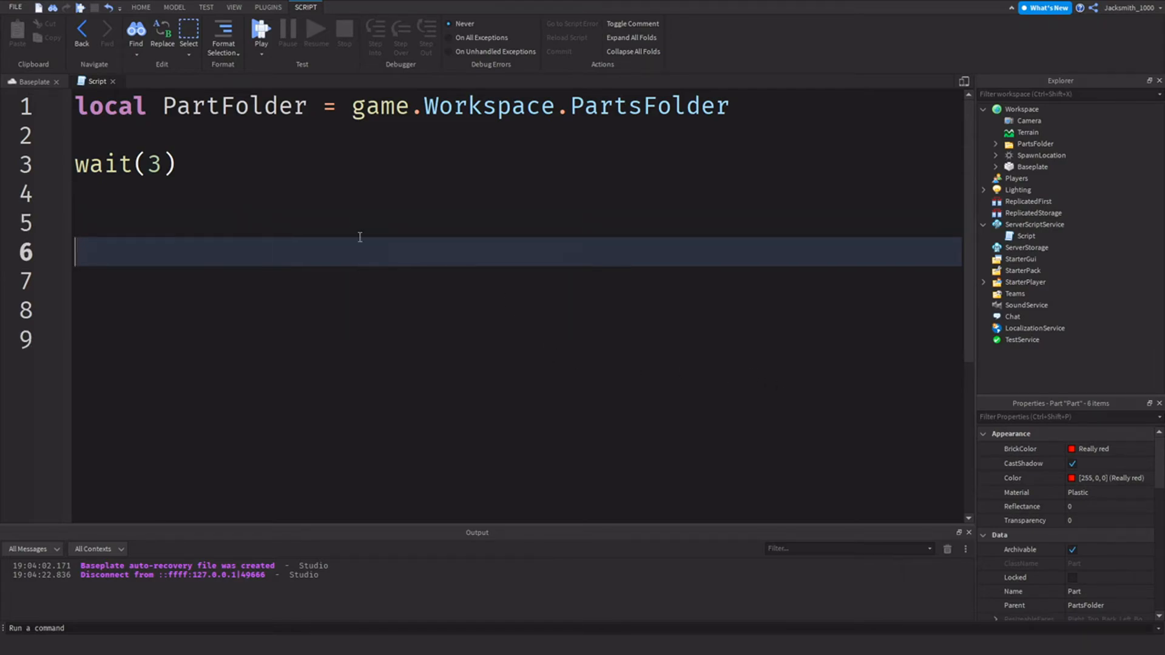
{"action": "type", "text": "for i"}
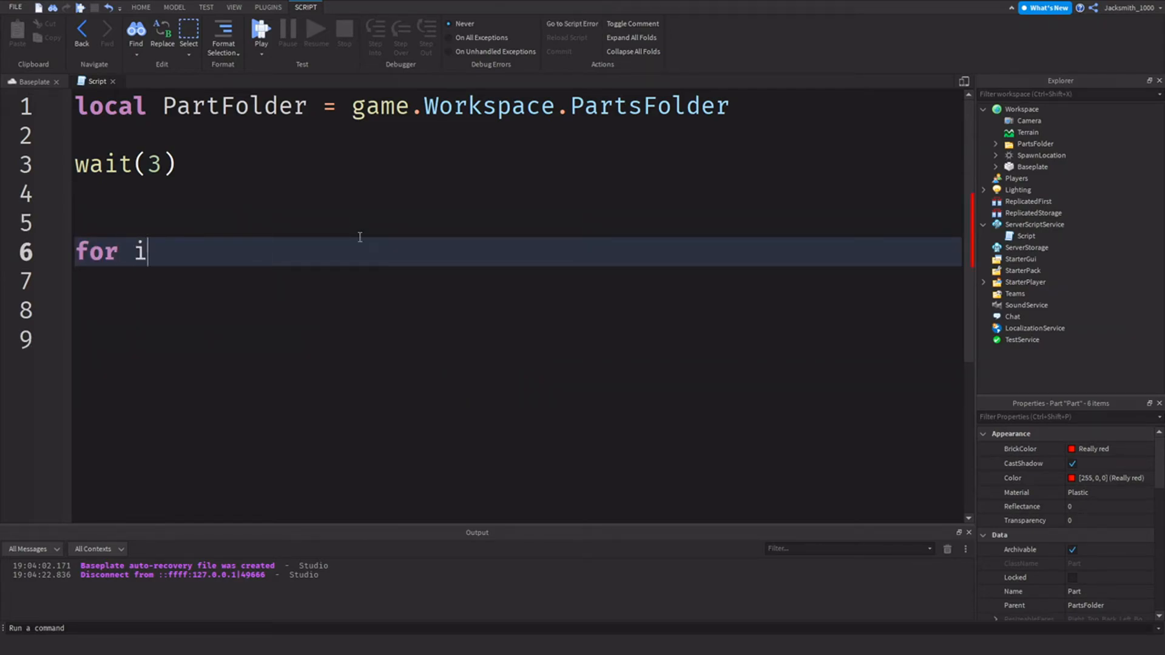
{"action": "type", "text": ", v in"}
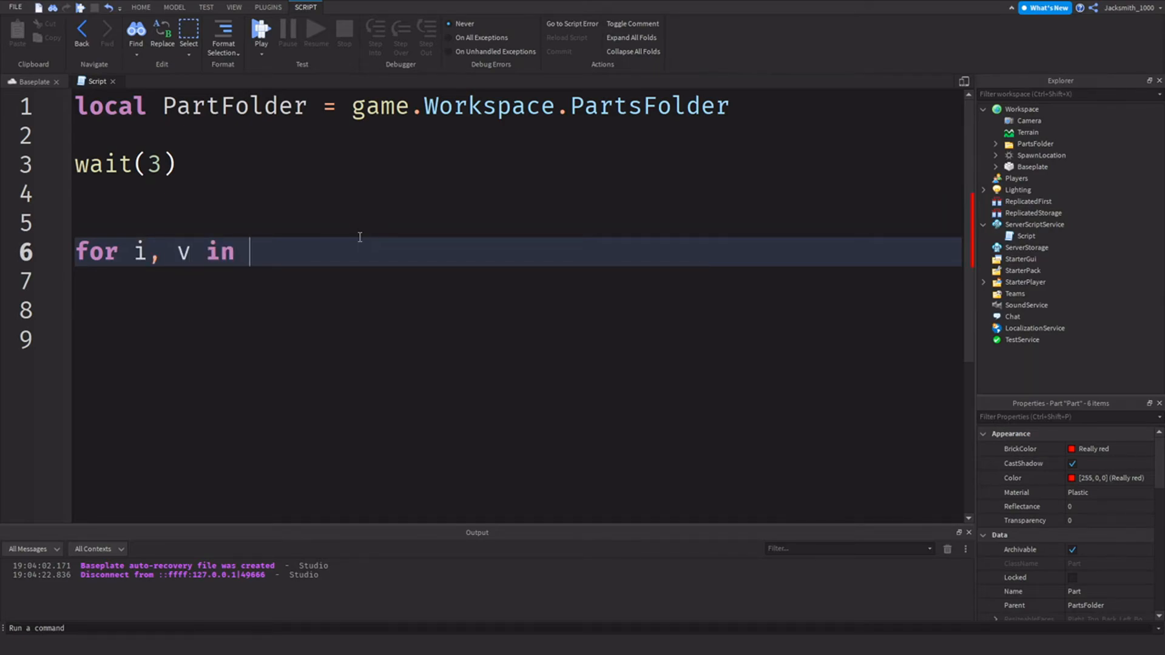
{"action": "type", "text": "pairs("}
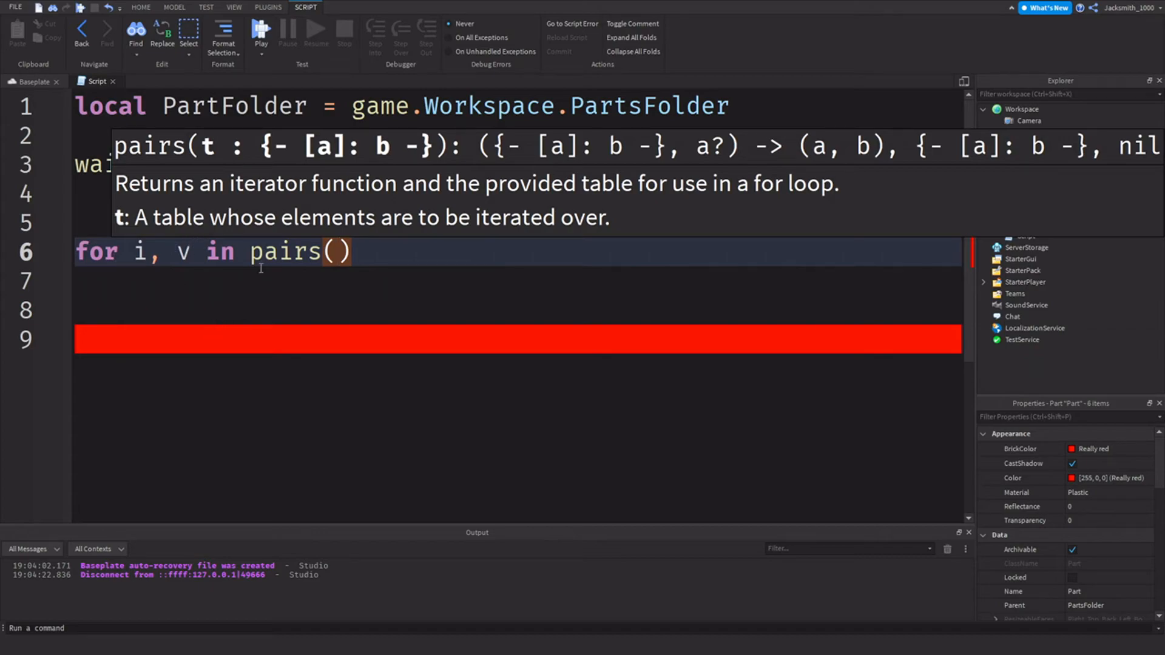
{"action": "type", "text": "PAr"}
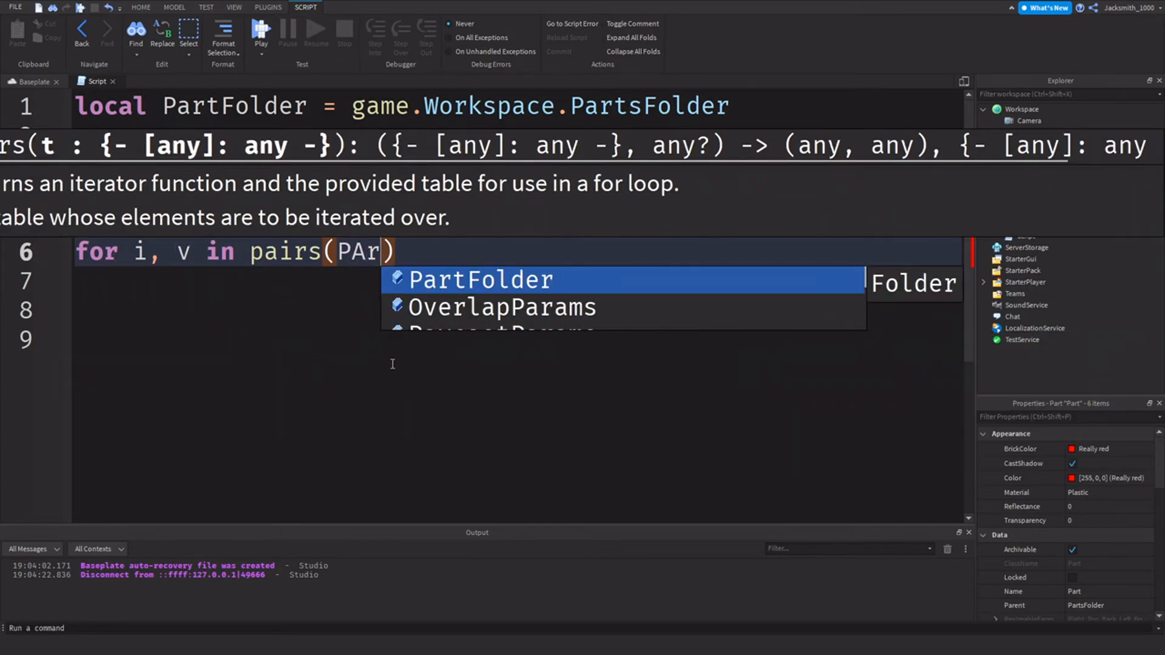
{"action": "type", "text": "ts"}
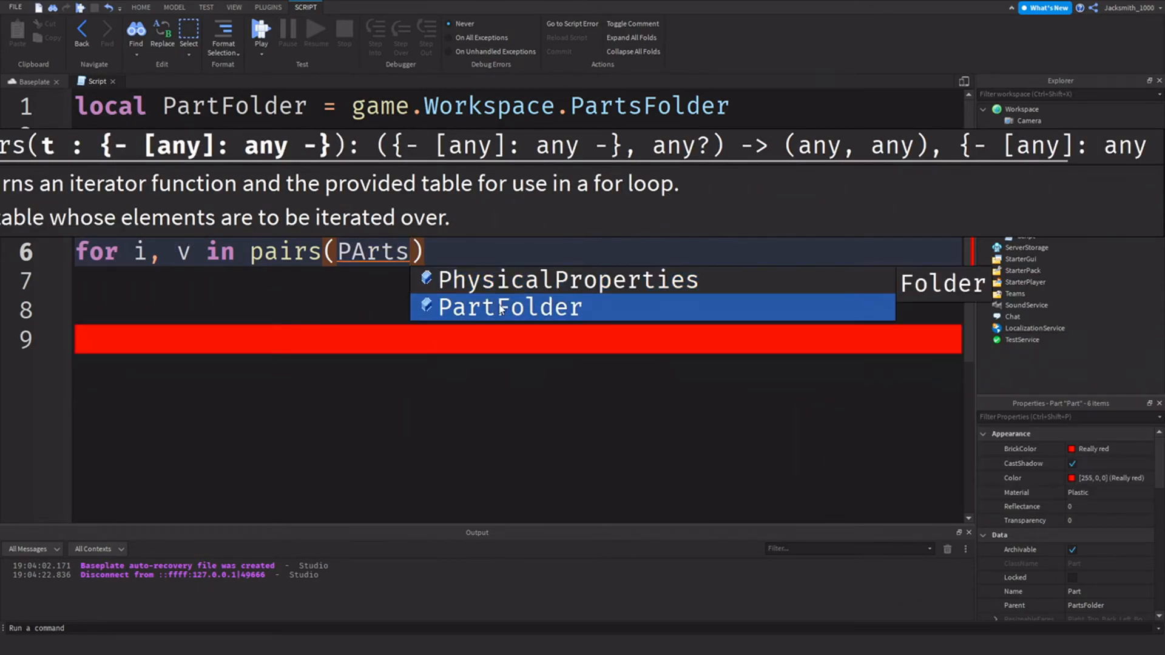
{"action": "left_click", "coordinate": [510, 307]}
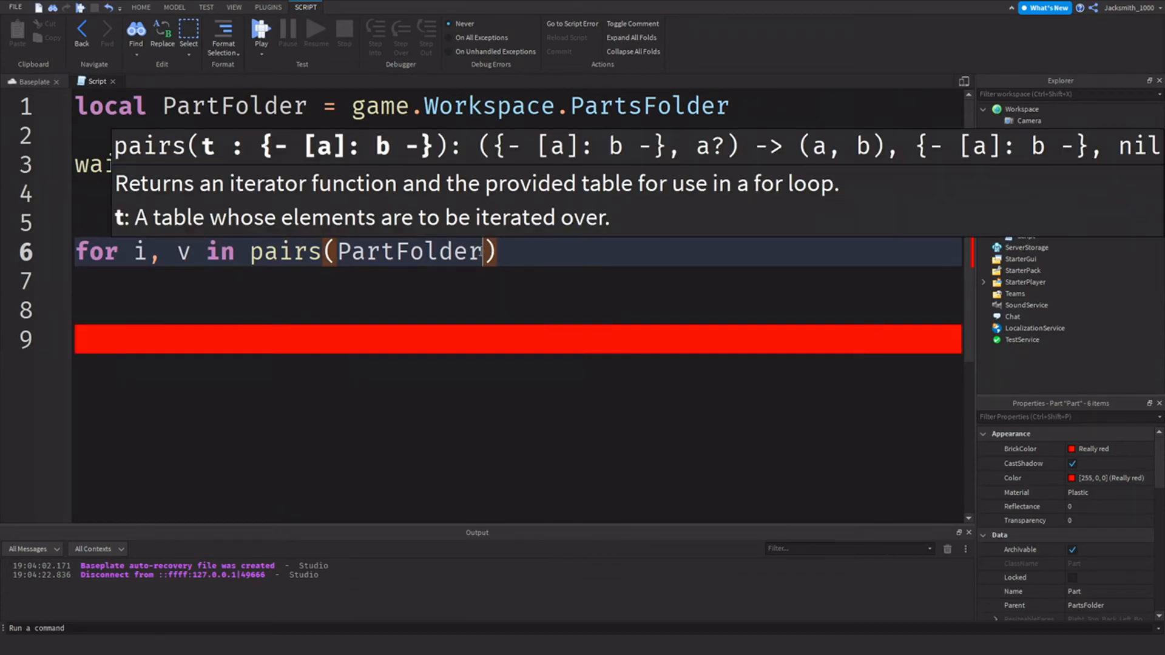
{"action": "type", "text": ":GetChildren("}
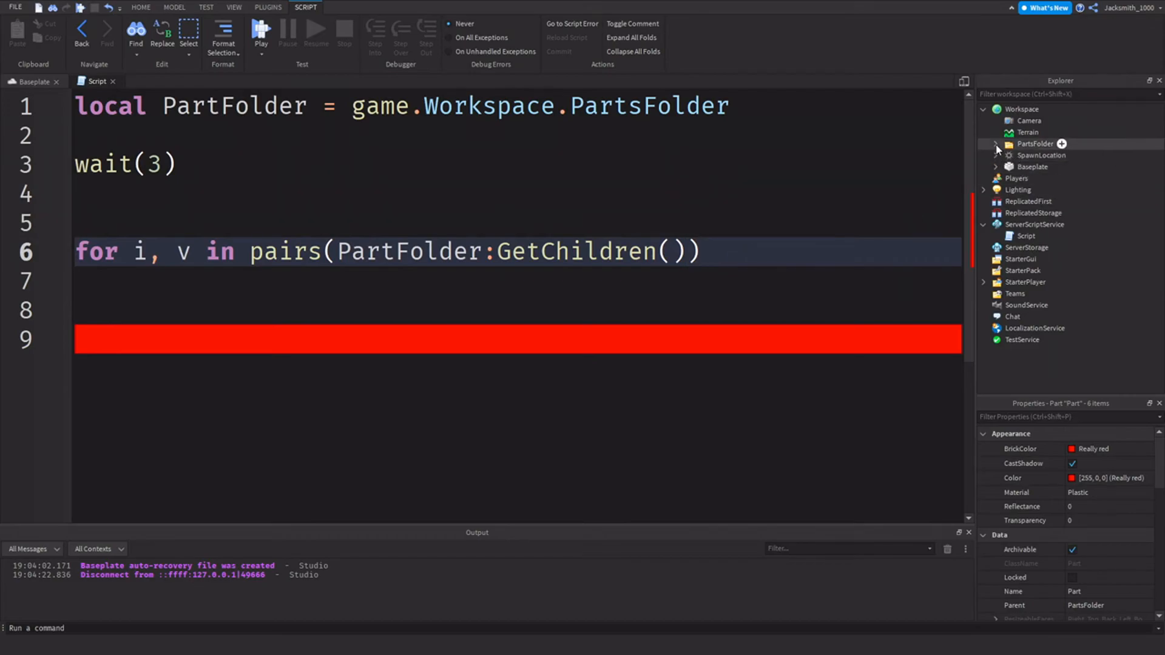
- Fill the loop body with if v then v:Destroy() and wait(1)
{"action": "left_click", "coordinate": [995, 143]}
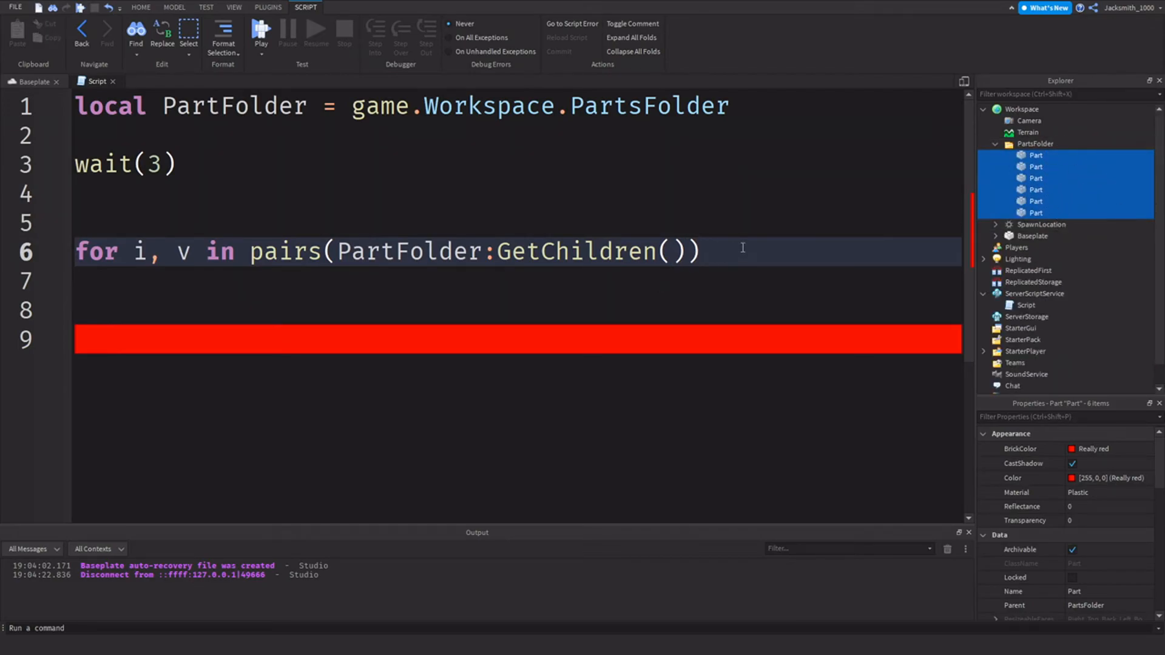
{"action": "type", "text": "do"}
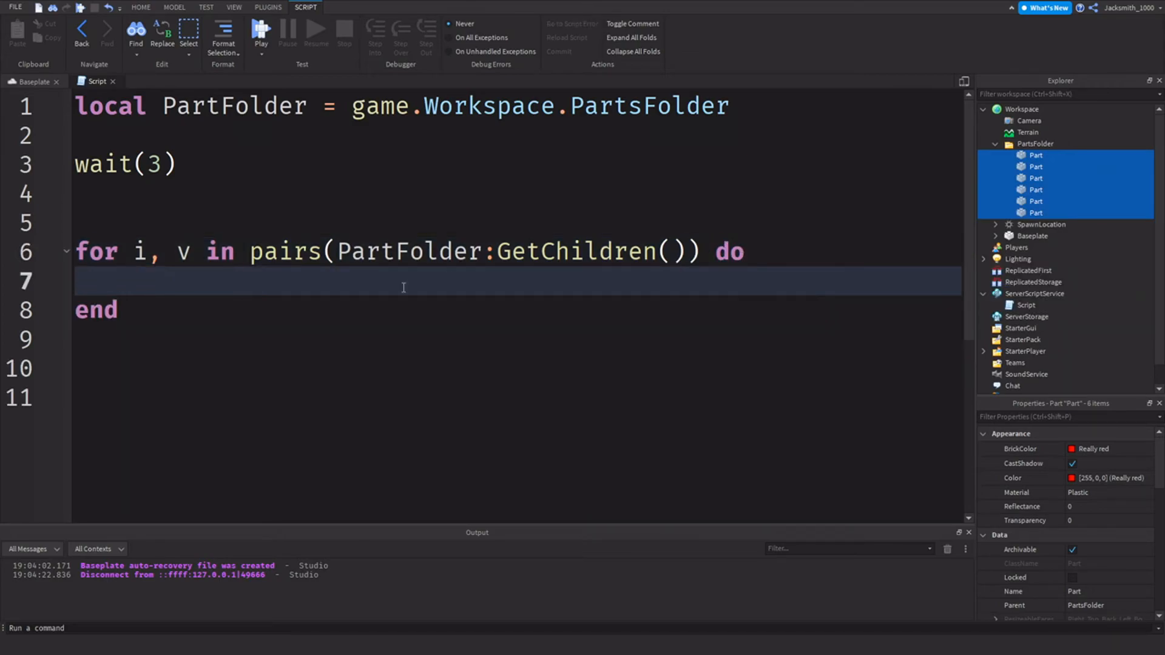
{"action": "mouse_move", "coordinate": [245, 341]}
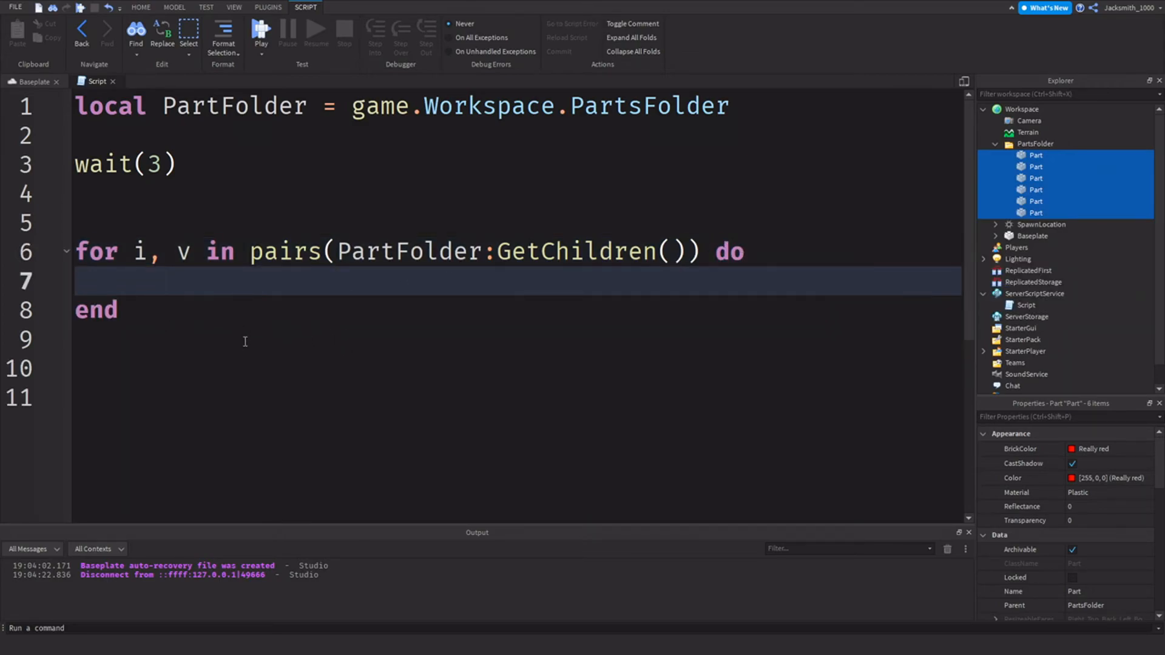
{"action": "type", "text": "if"}
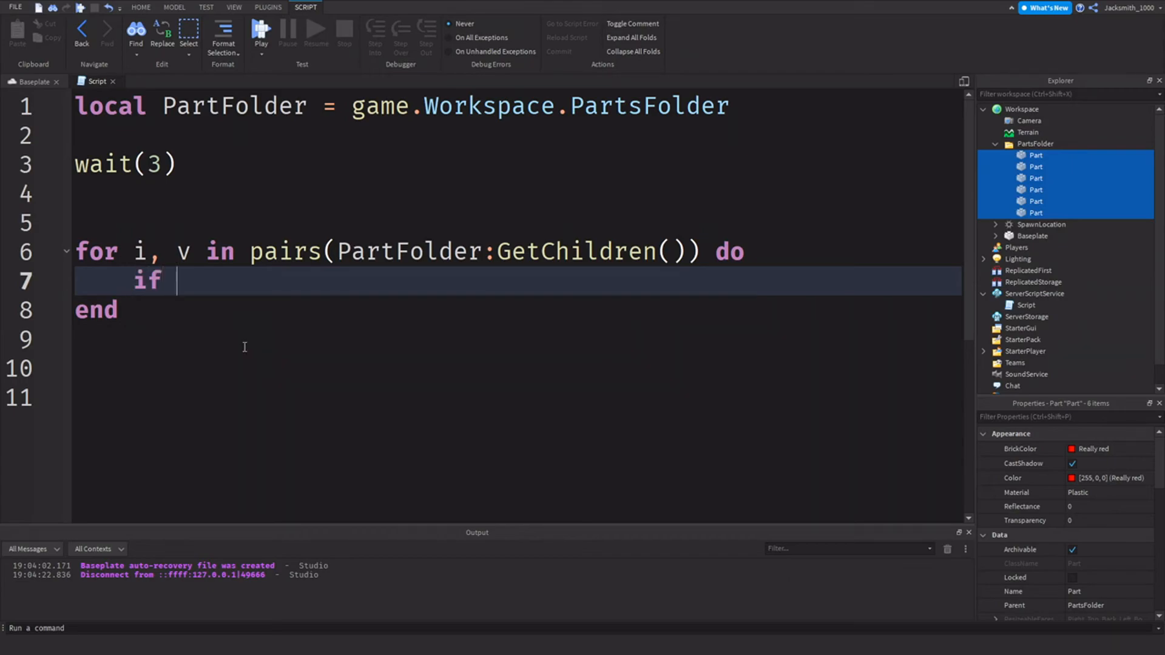
{"action": "type", "text": "v"}
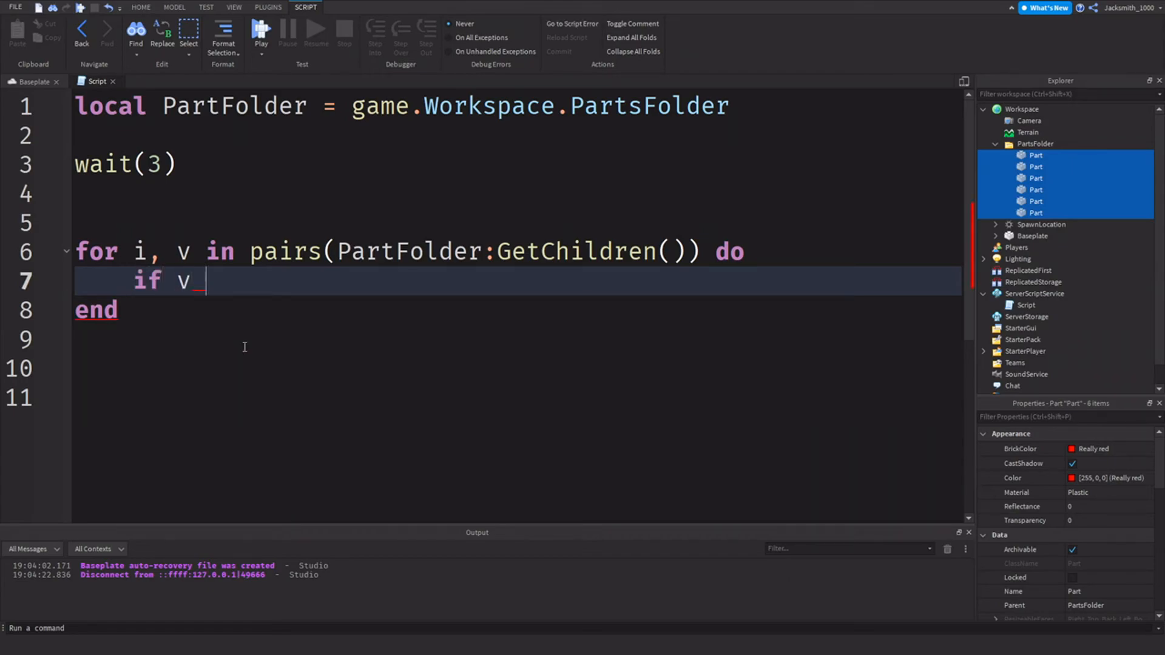
{"action": "type", "text": "then"}
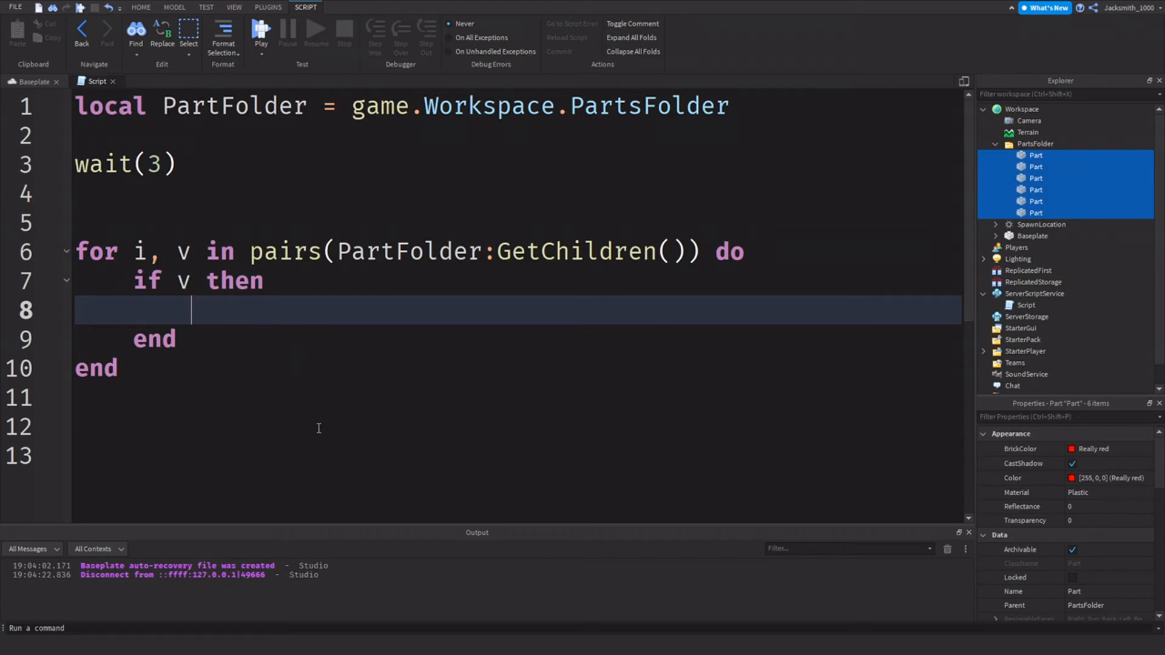
{"action": "mouse_move", "coordinate": [242, 384]}
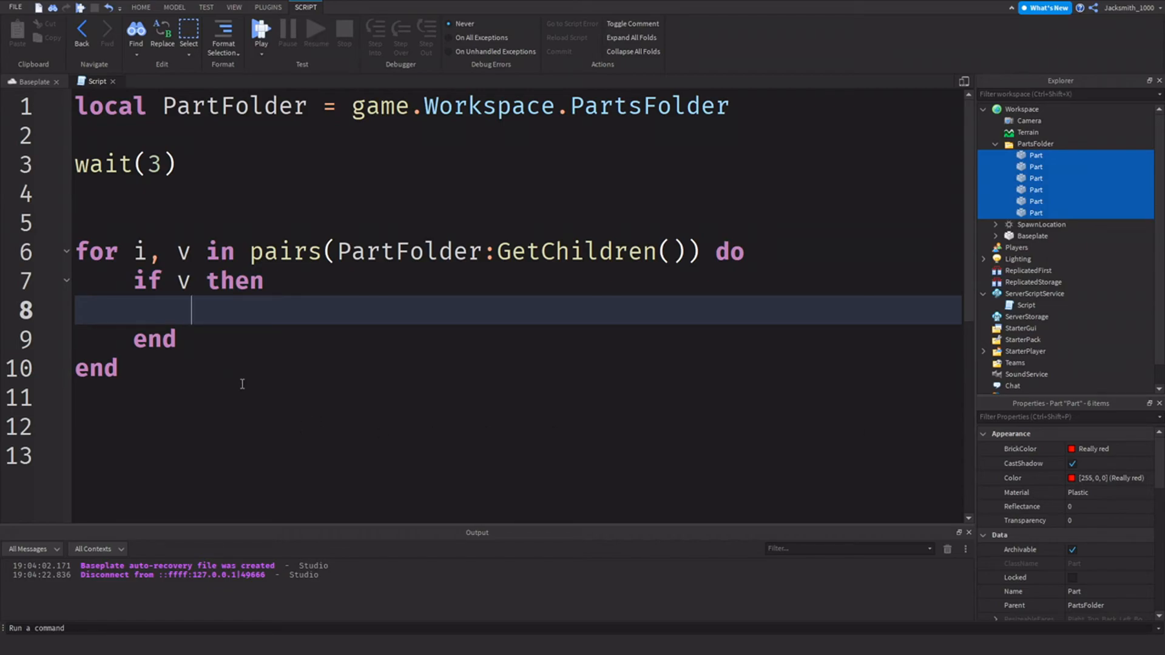
{"action": "type", "text": "v:Destroy("}
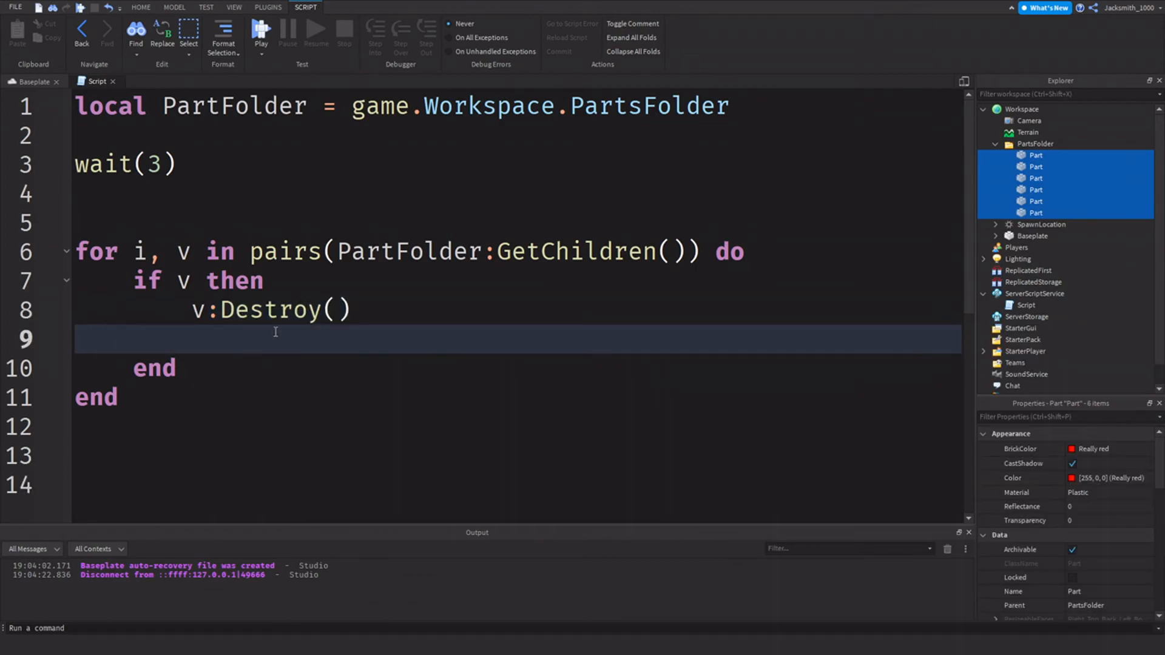
{"action": "type", "text": "wait(1"}
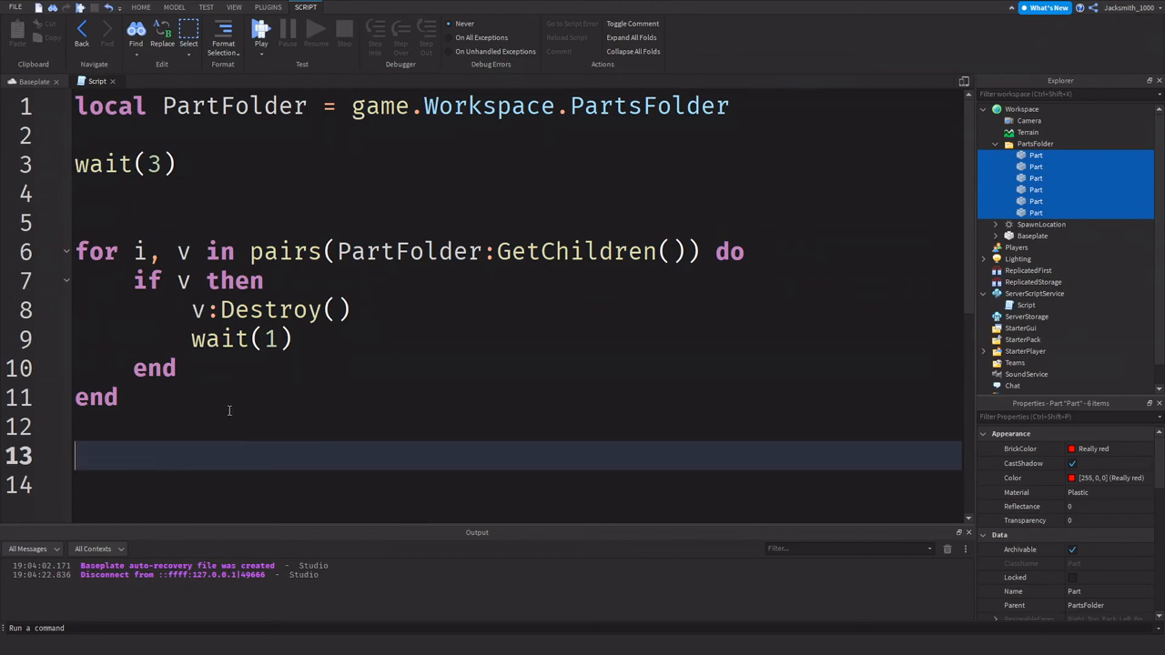
- Start a playtest of the Baseplate game showing the row of red parts
{"action": "left_click", "coordinate": [274, 339]}
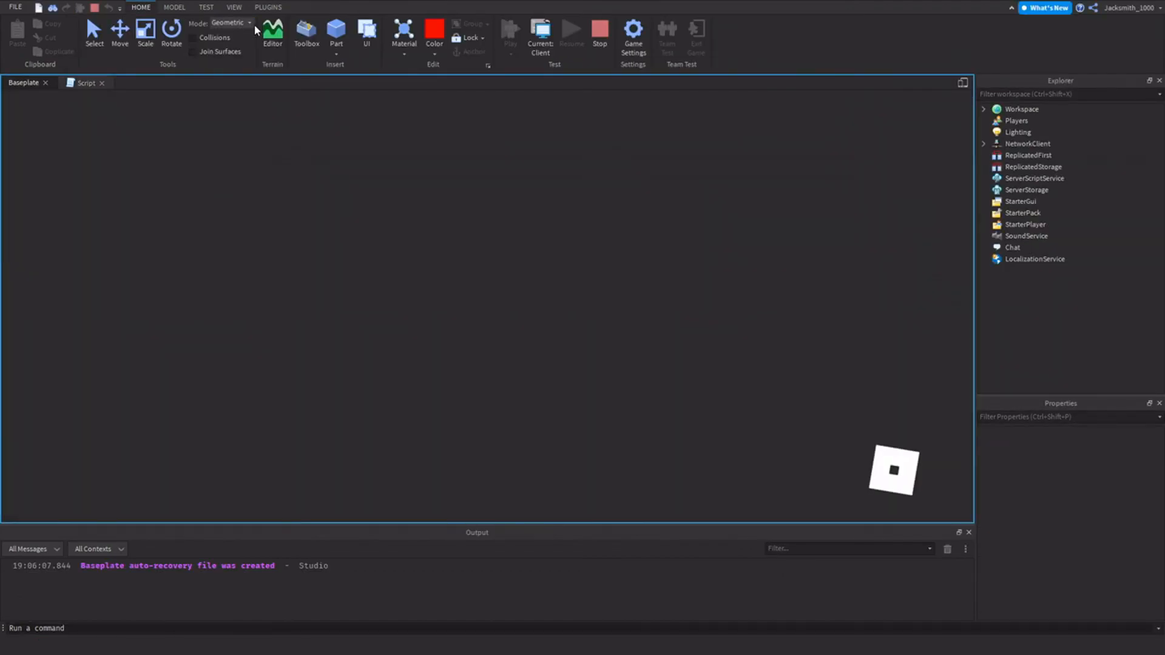
{"action": "left_click", "coordinate": [306, 33]}
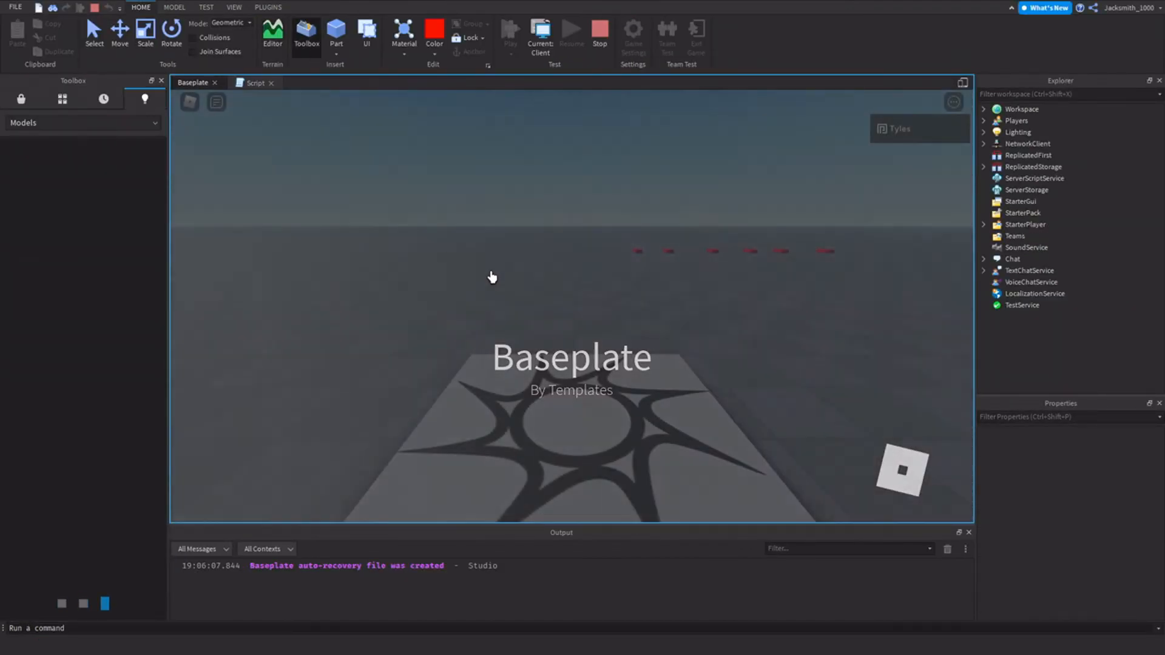